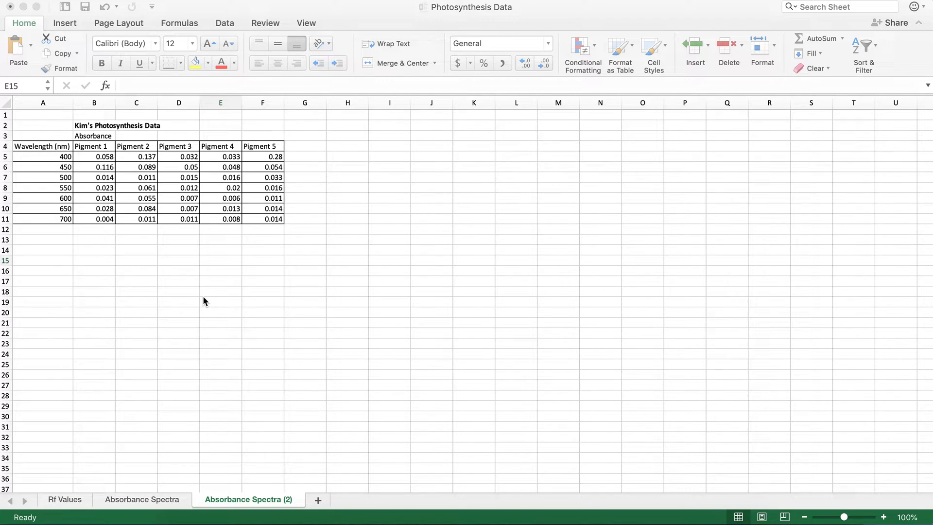
pyautogui.moveTo(154, 308)
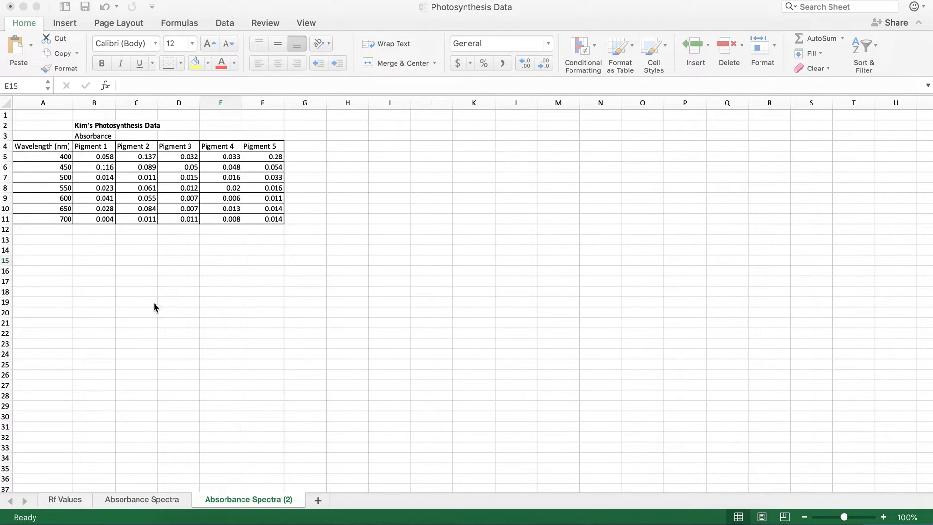
pyautogui.moveTo(106, 228)
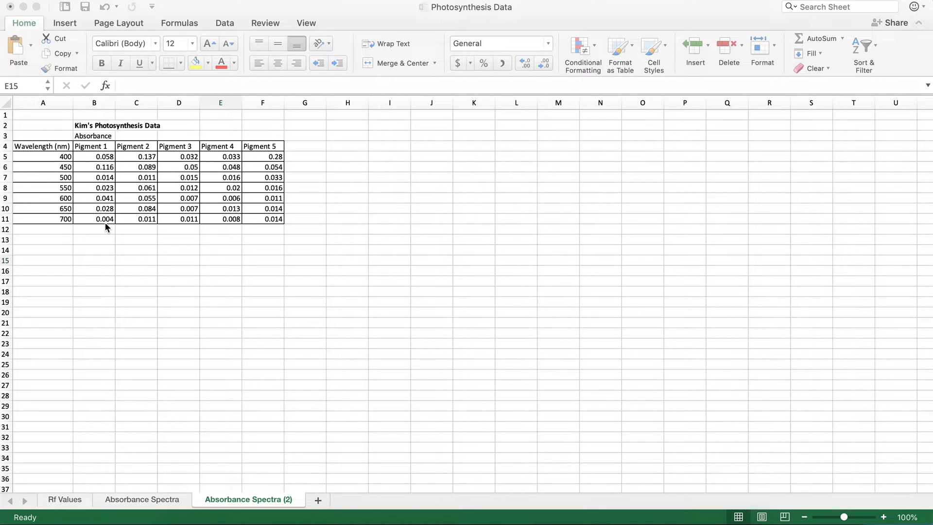
pyautogui.moveTo(59, 147)
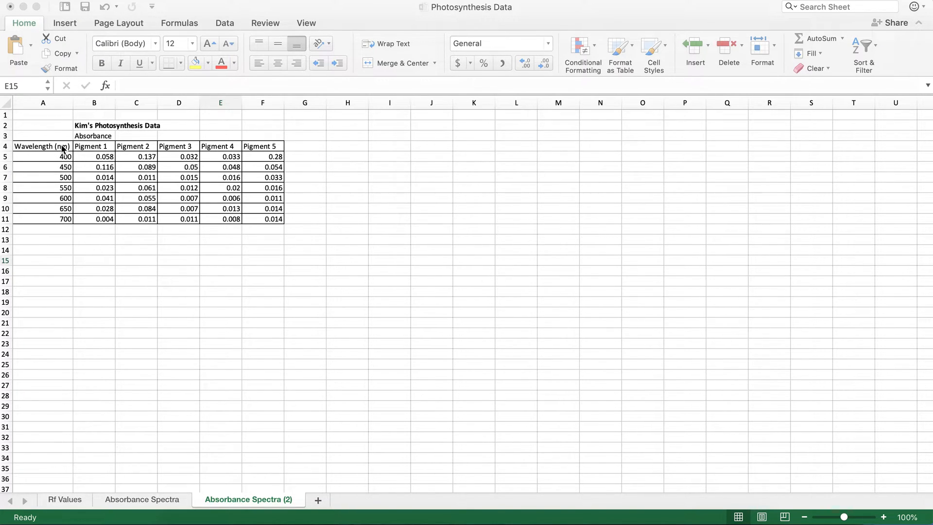
# Select the absorbance table A4:F11 and bring up the Insert tab's Line chart types
pyautogui.click(43, 145)
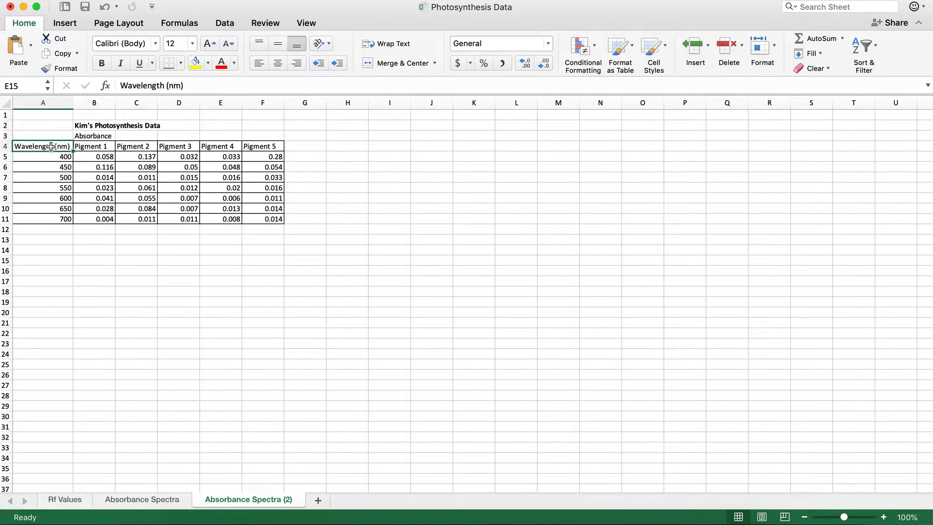
pyautogui.moveTo(43, 146); pyautogui.dragTo(220, 209)
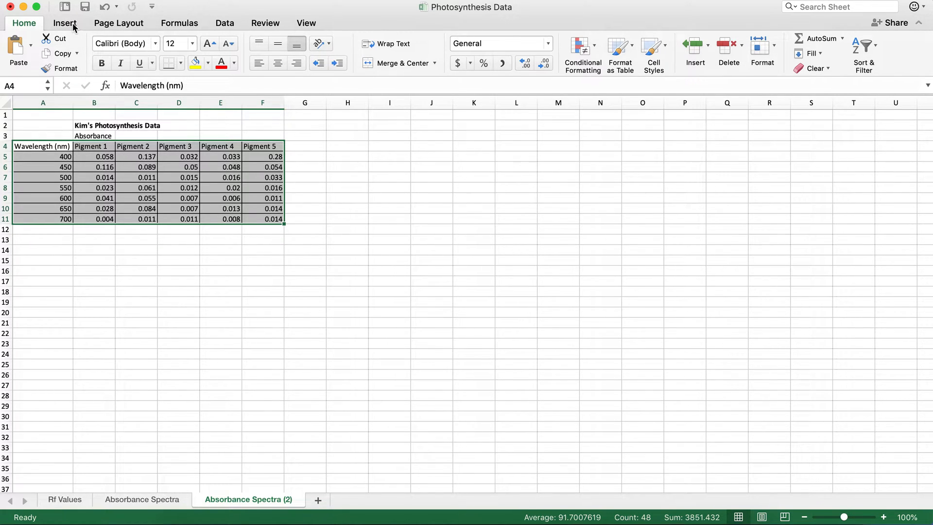
pyautogui.click(64, 23)
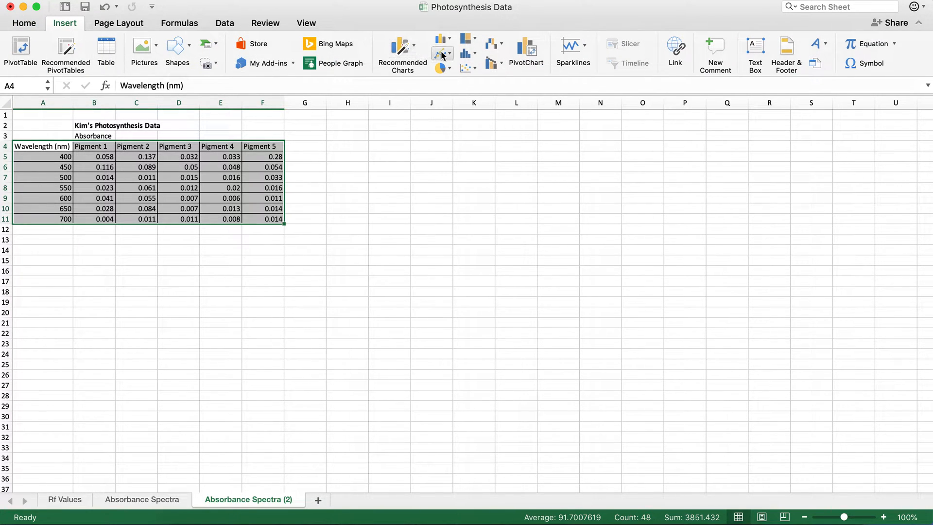
pyautogui.moveTo(442, 53)
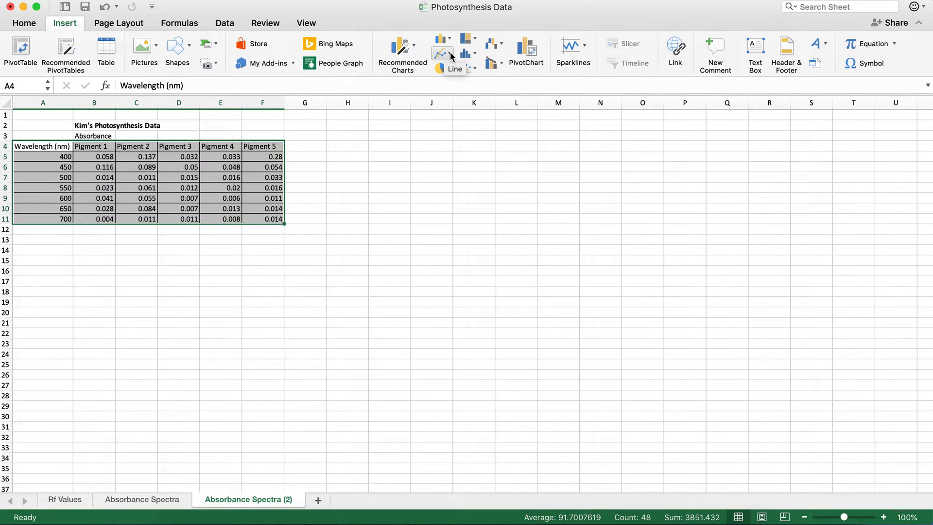
pyautogui.click(443, 53)
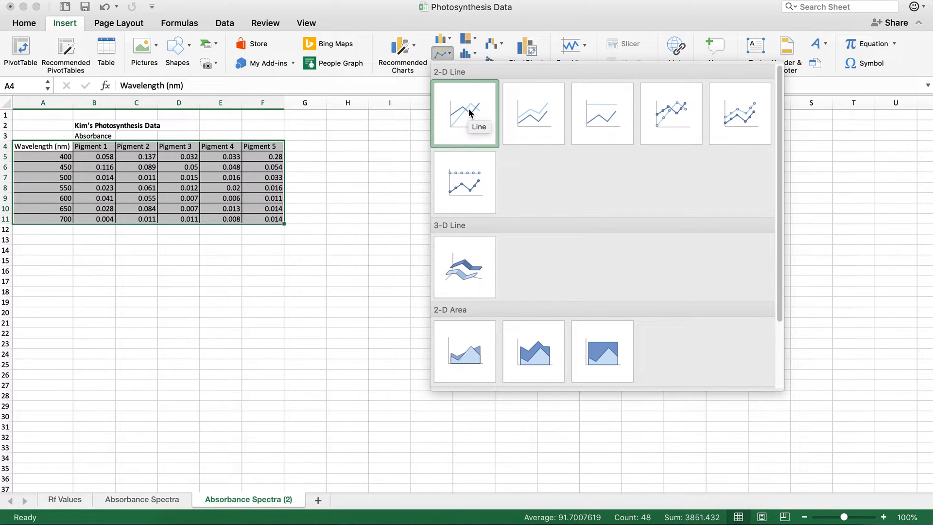
# Insert a basic 2-D line chart and position it beside the data table
pyautogui.click(464, 113)
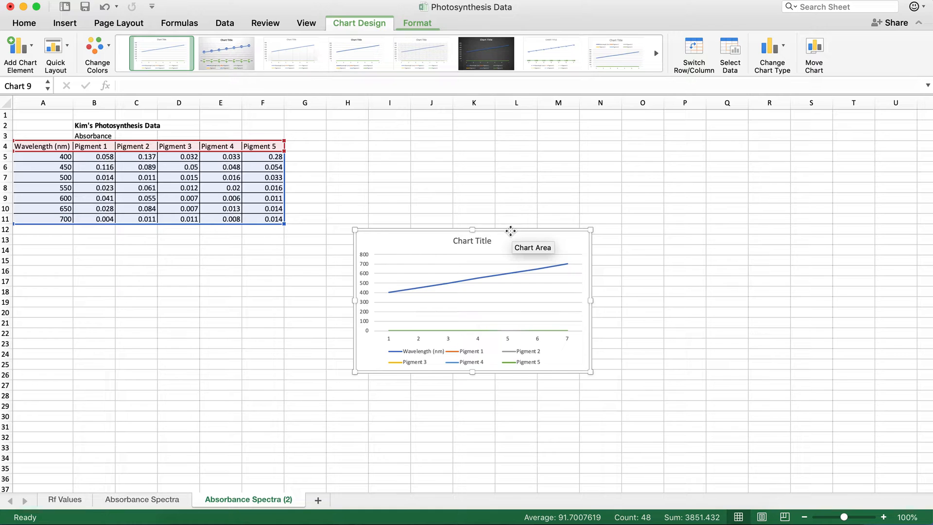
pyautogui.moveTo(511, 231); pyautogui.dragTo(453, 133)
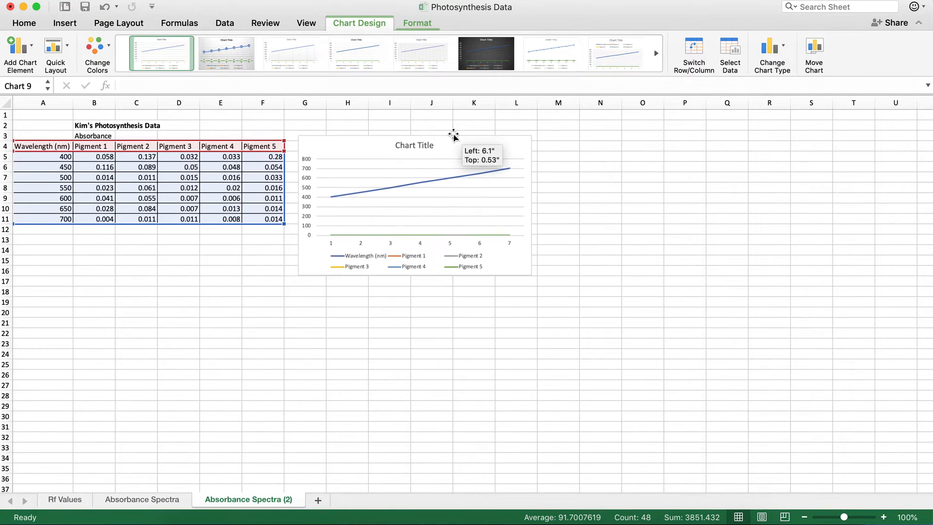
pyautogui.moveTo(454, 132); pyautogui.dragTo(459, 132)
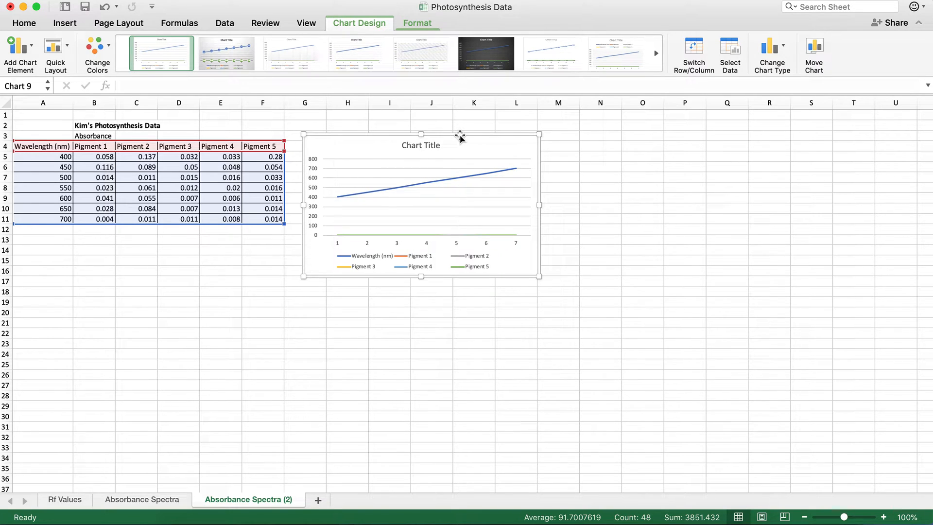
pyautogui.moveTo(681, 82)
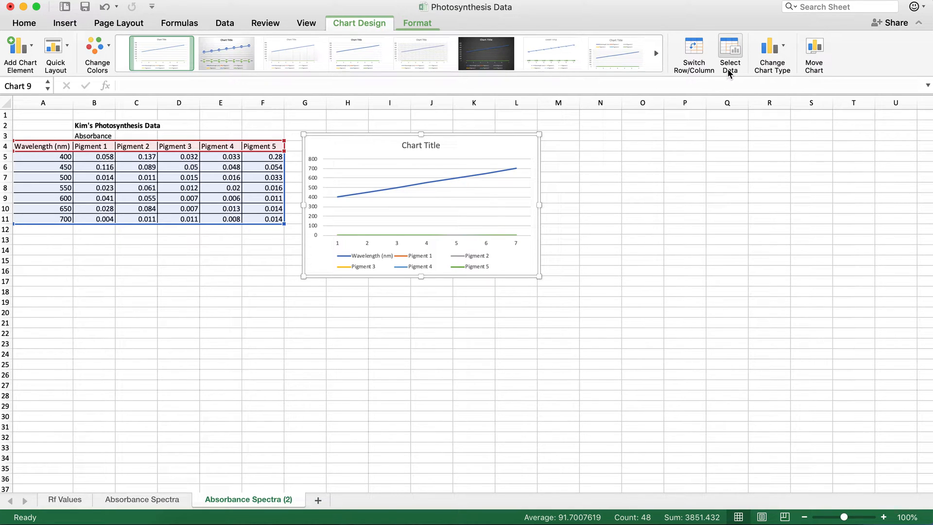
# Remove the Wavelength (nm) series from the chart's data source
pyautogui.click(730, 50)
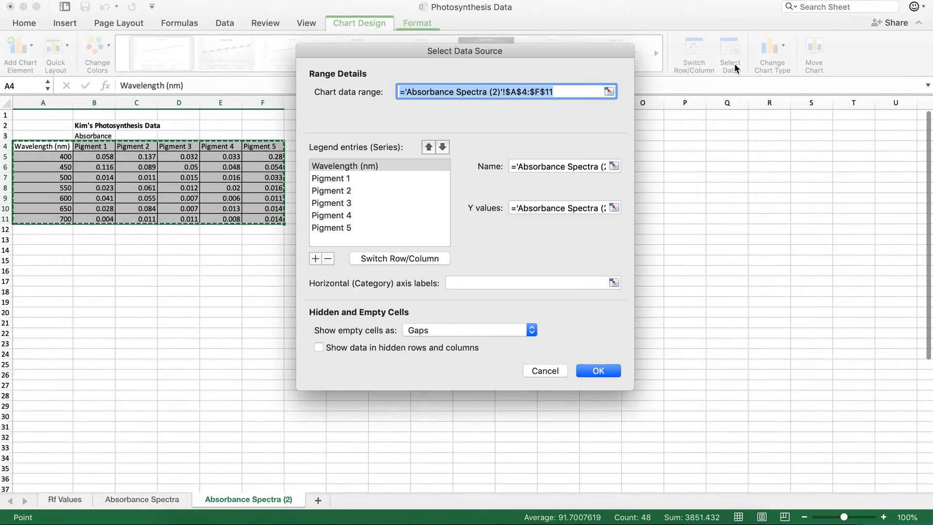
pyautogui.moveTo(464, 51); pyautogui.dragTo(671, 79)
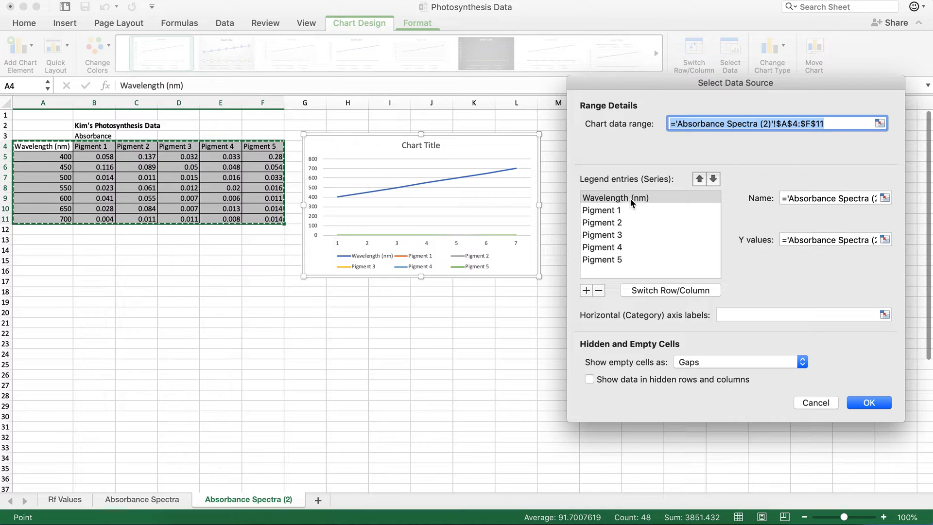
pyautogui.click(615, 197)
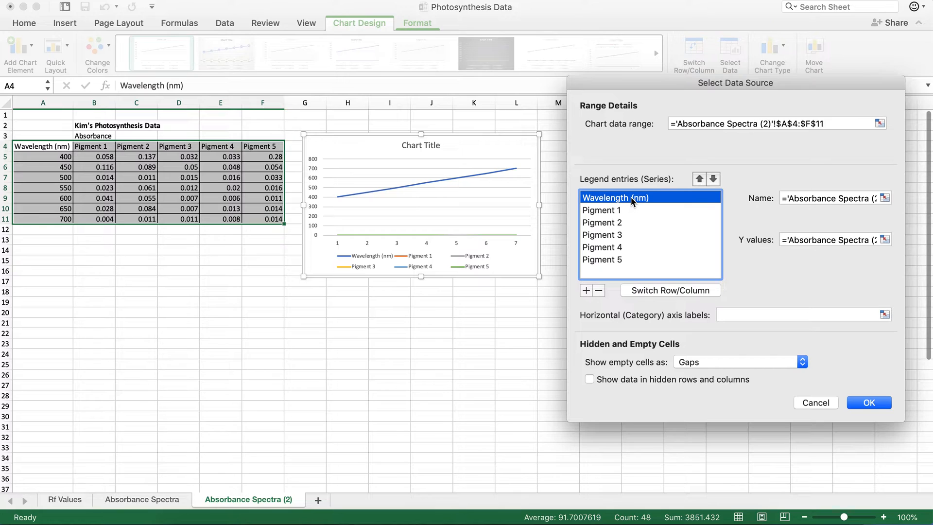
pyautogui.moveTo(630, 201)
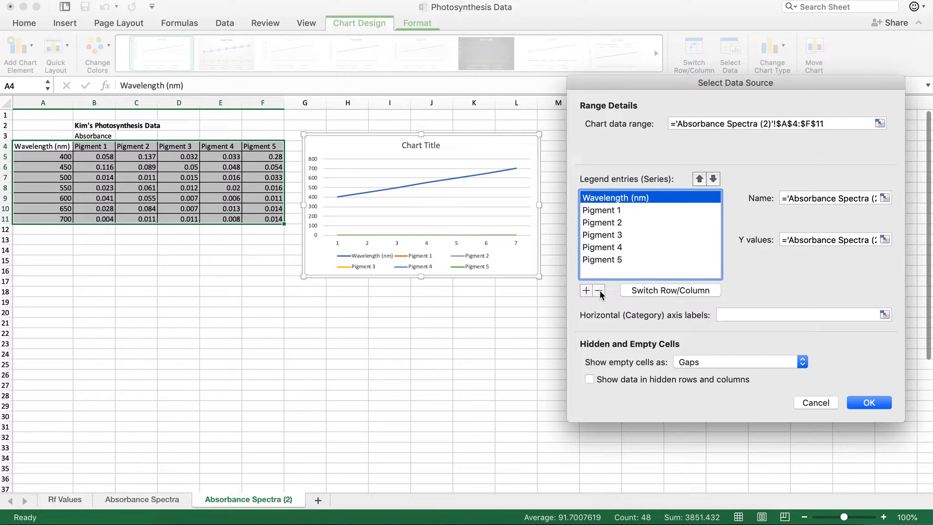
pyautogui.click(599, 290)
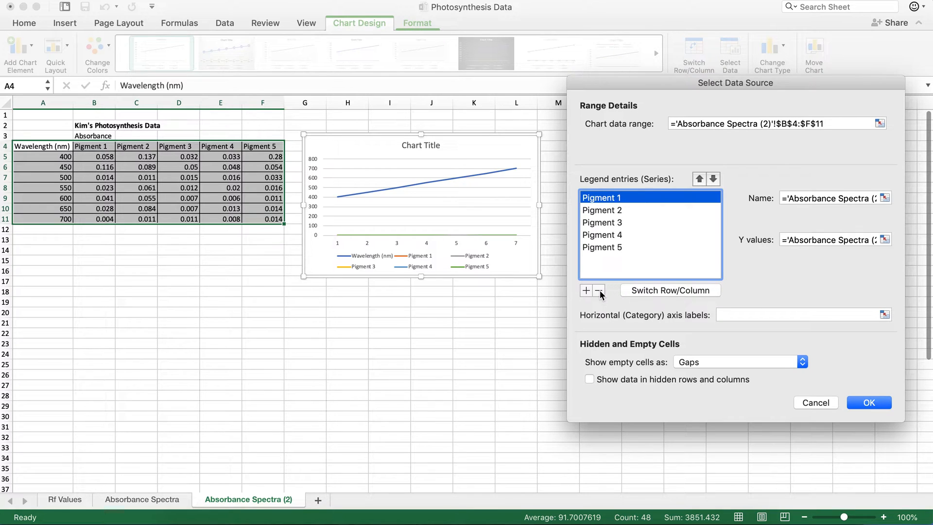
pyautogui.moveTo(707, 320)
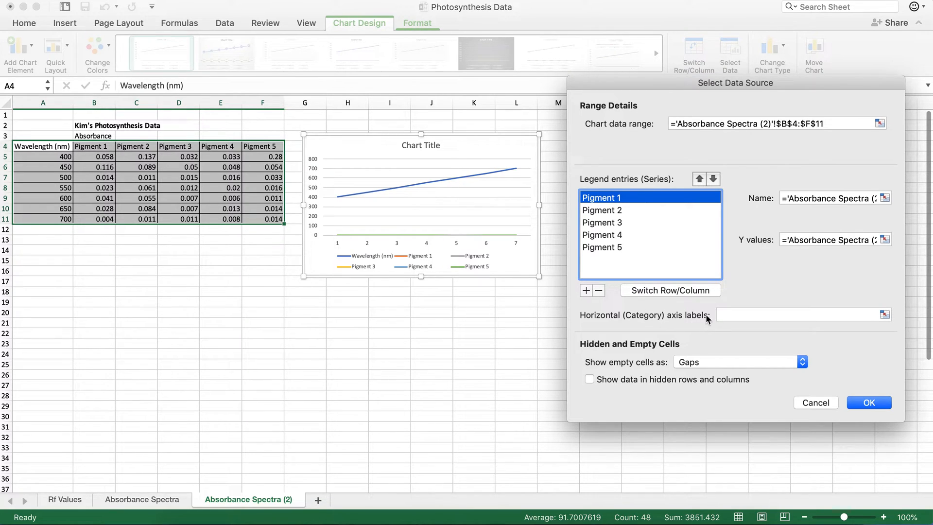
pyautogui.moveTo(870, 311)
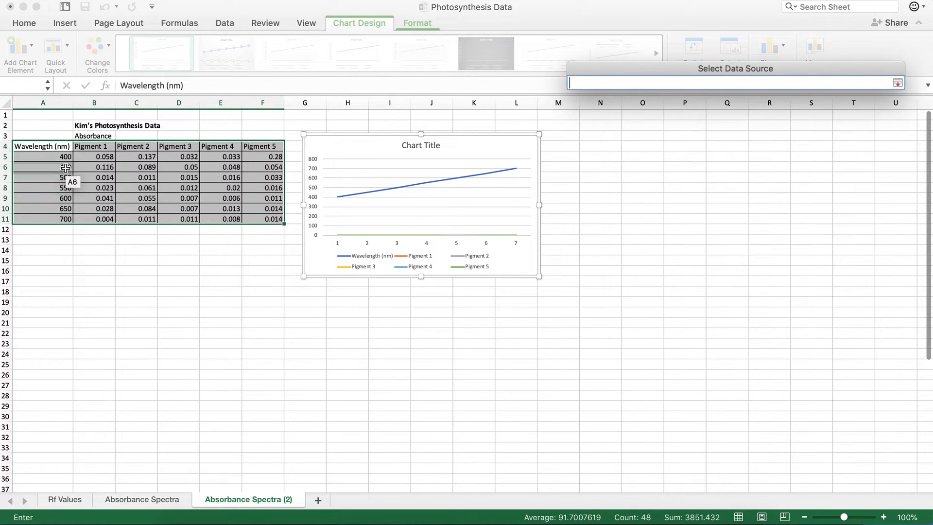
# Use A5:A11 wavelengths as horizontal axis labels and apply the changes
pyautogui.click(43, 157)
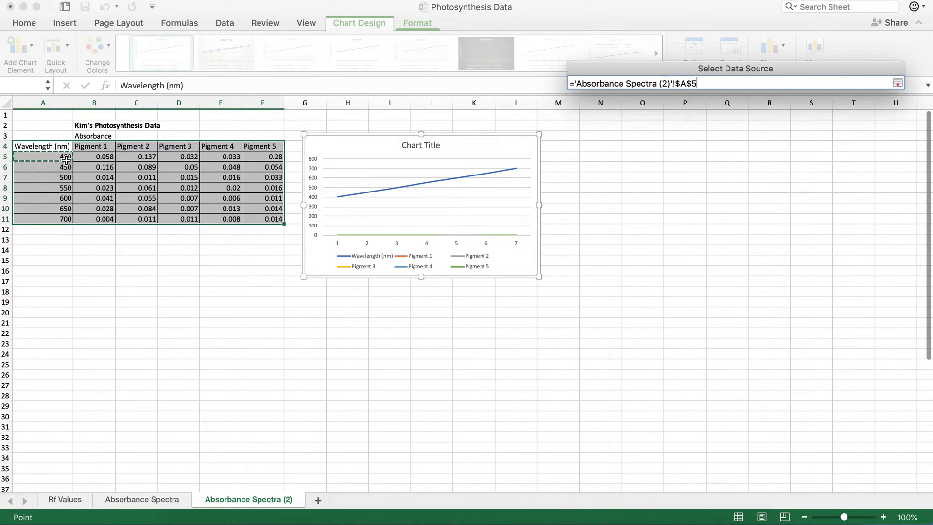
pyautogui.moveTo(42, 156); pyautogui.dragTo(42, 218)
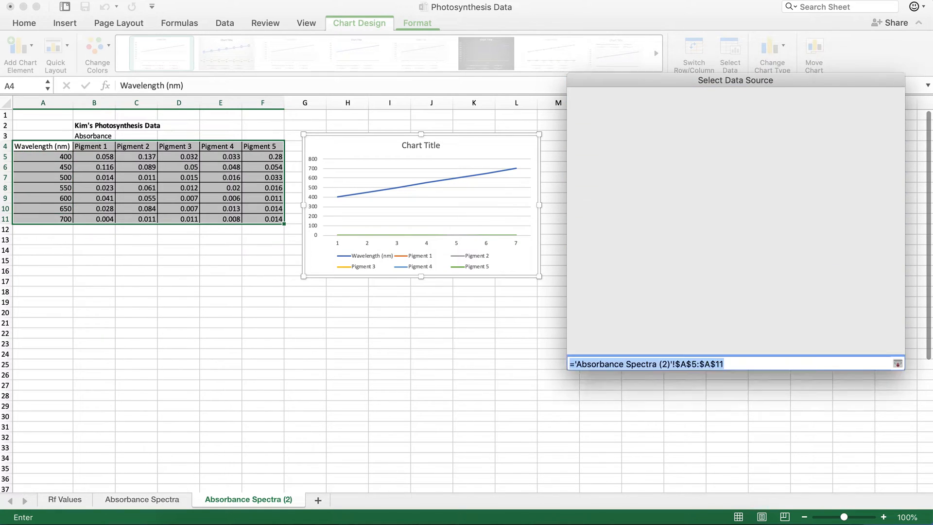
pyautogui.click(898, 363)
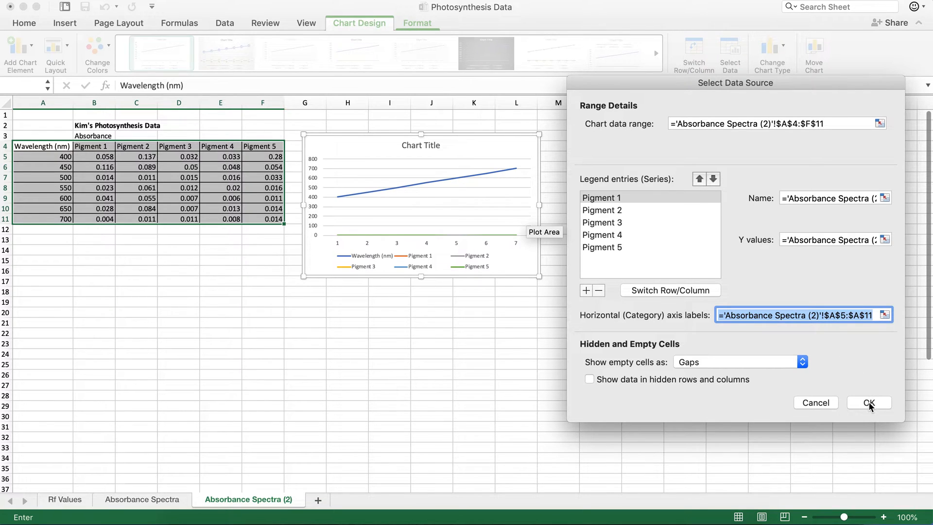
pyautogui.click(870, 403)
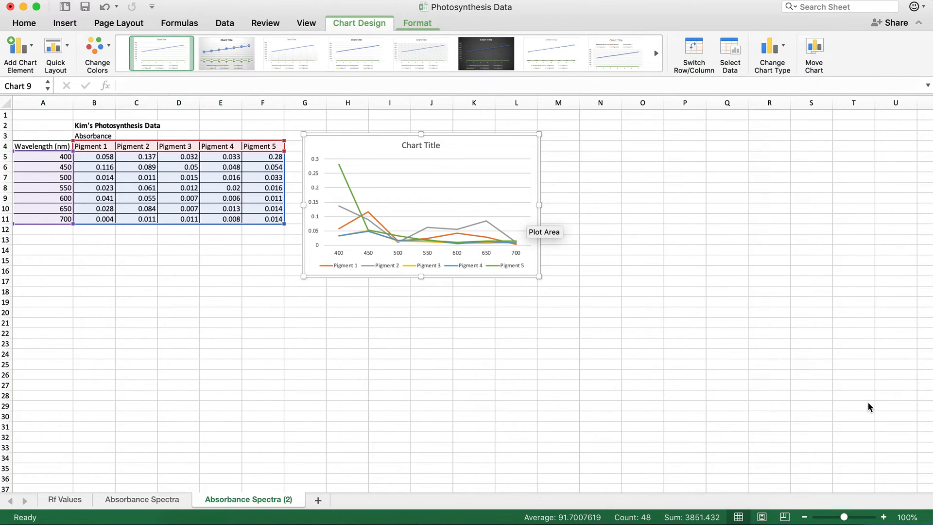
pyautogui.moveTo(581, 334)
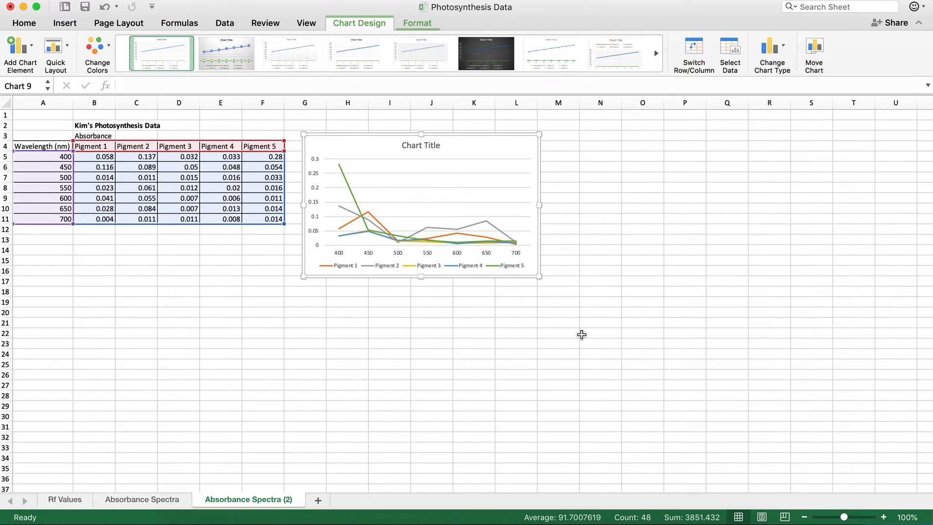
pyautogui.moveTo(364, 229)
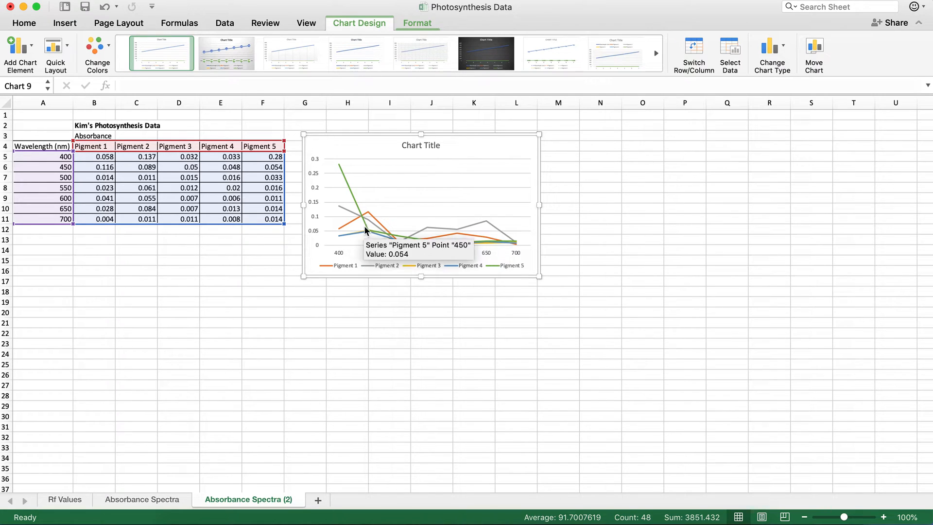
pyautogui.moveTo(379, 232)
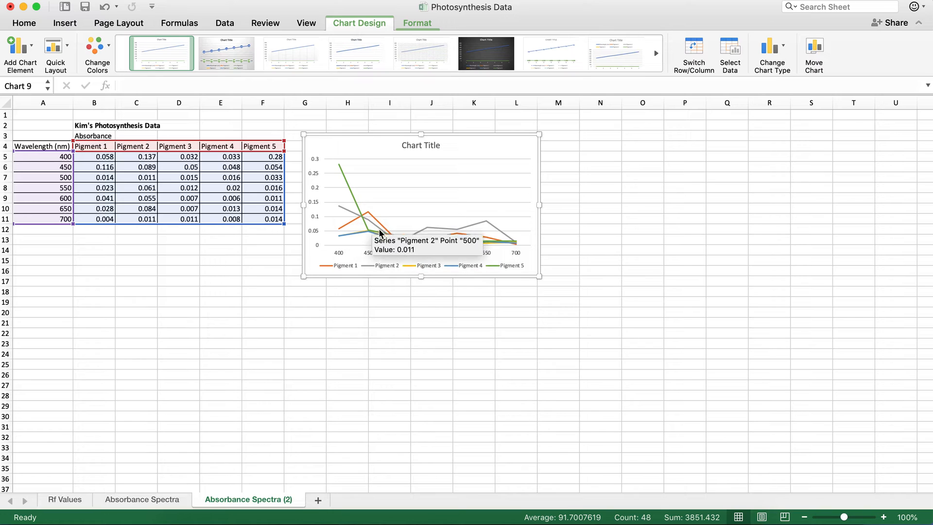
pyautogui.moveTo(385, 238)
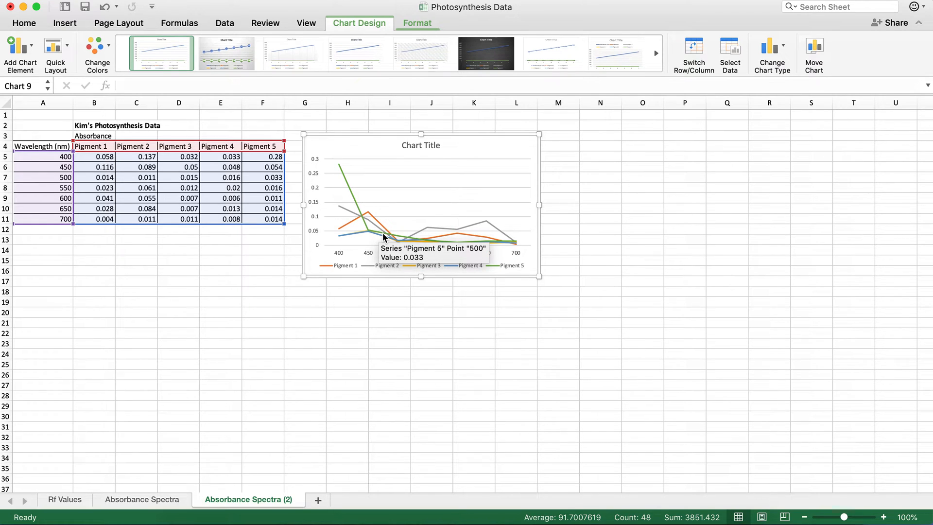
pyautogui.moveTo(354, 249)
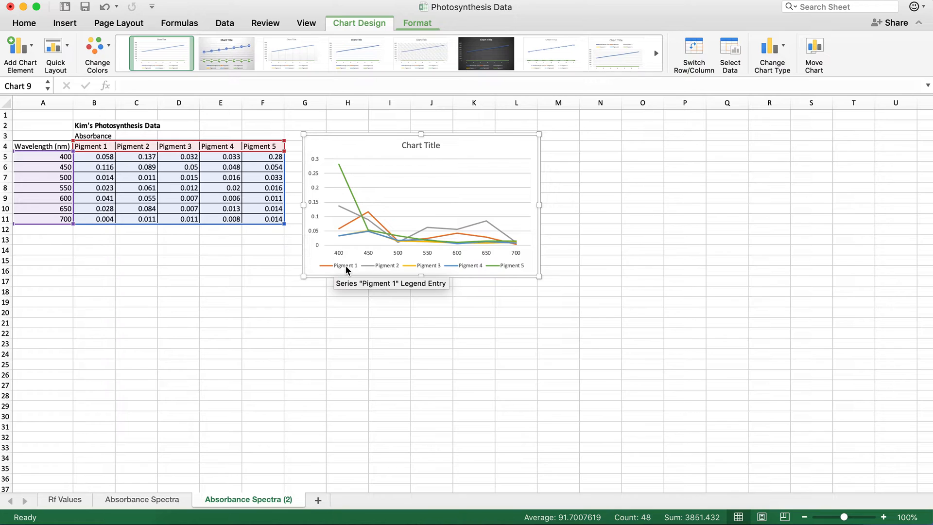
pyautogui.moveTo(219, 242)
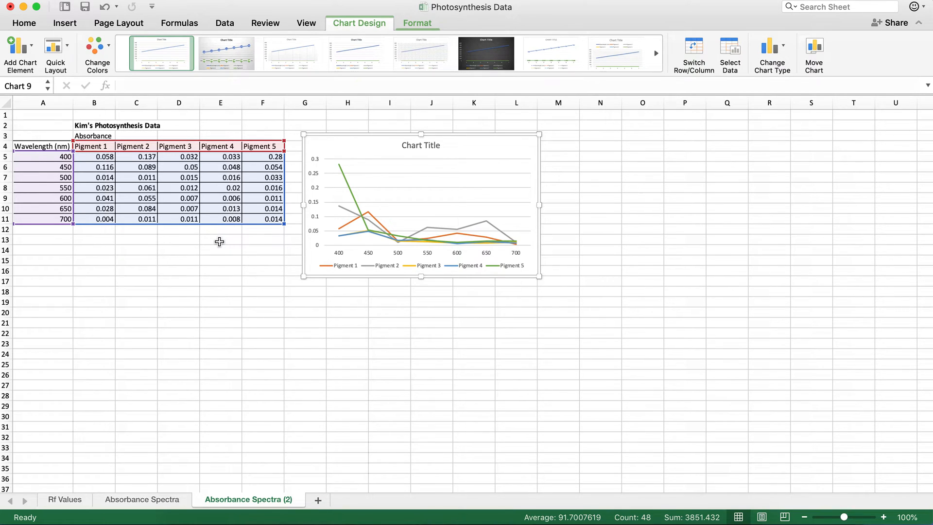
pyautogui.scroll(-3)
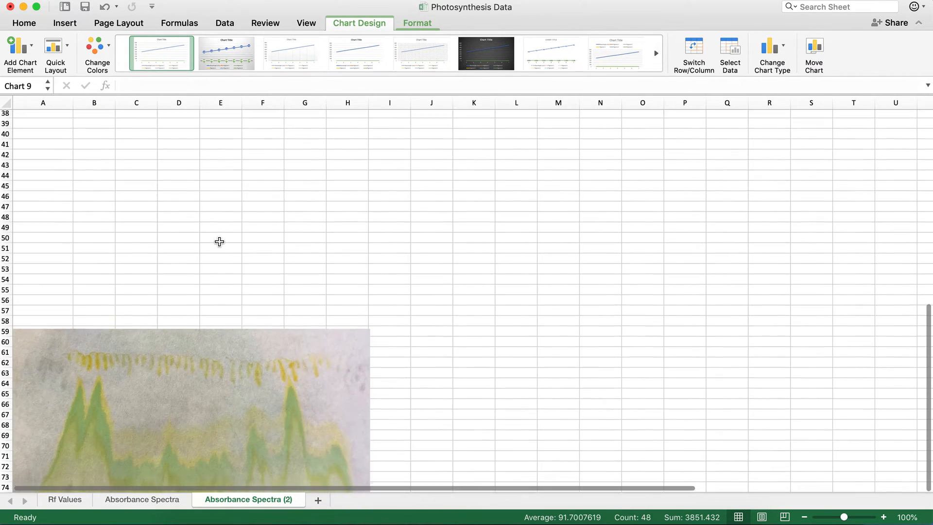
pyautogui.scroll(-3)
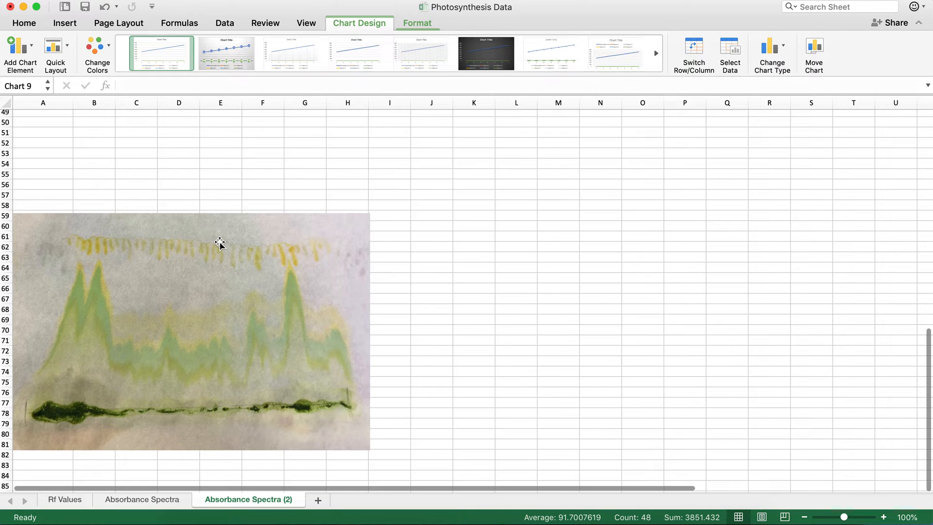
pyautogui.moveTo(323, 348)
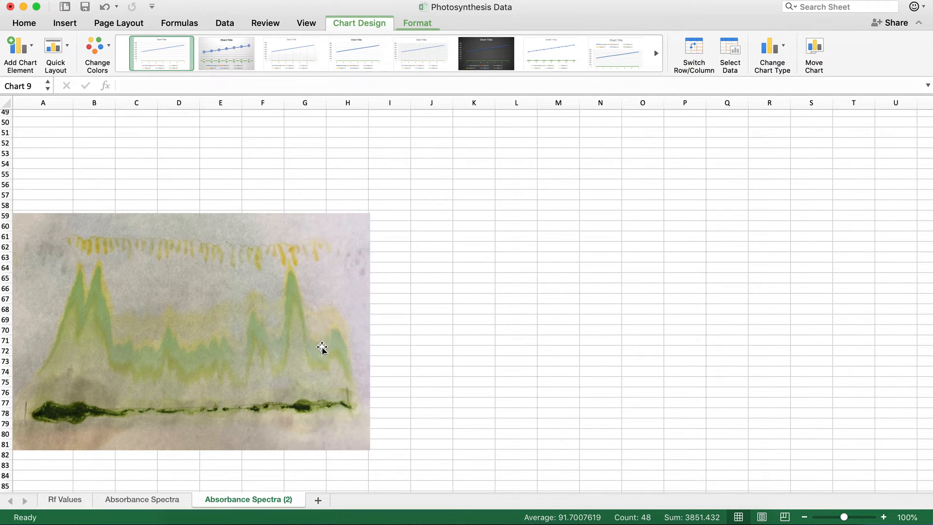
pyautogui.moveTo(321, 368)
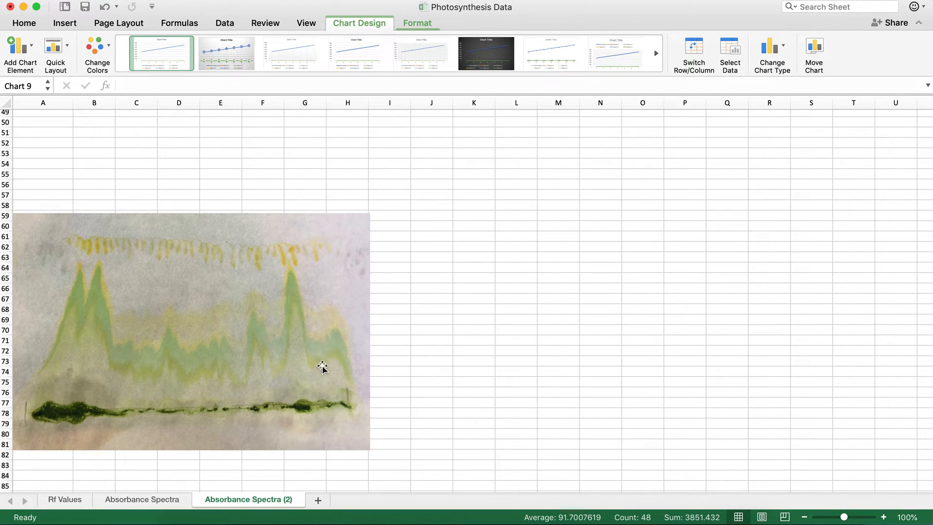
pyautogui.moveTo(321, 324)
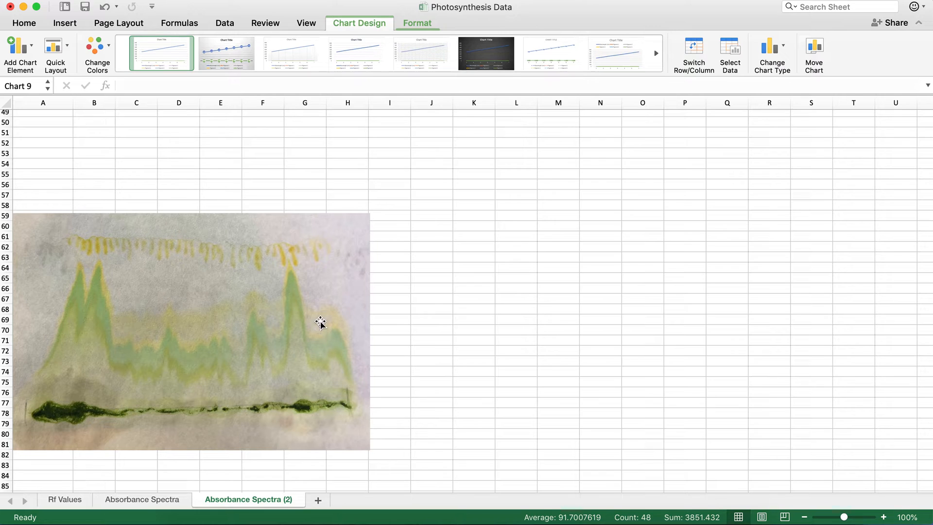
pyautogui.moveTo(320, 298)
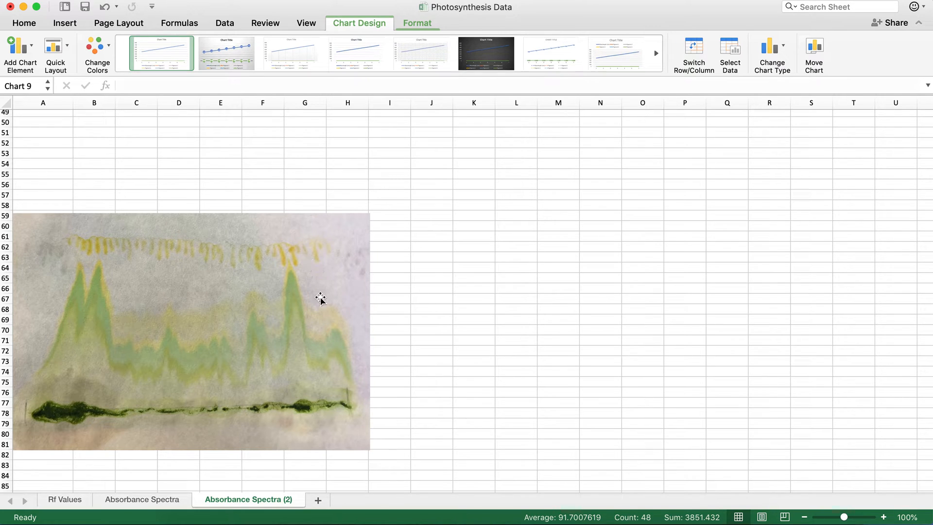
pyautogui.moveTo(321, 368)
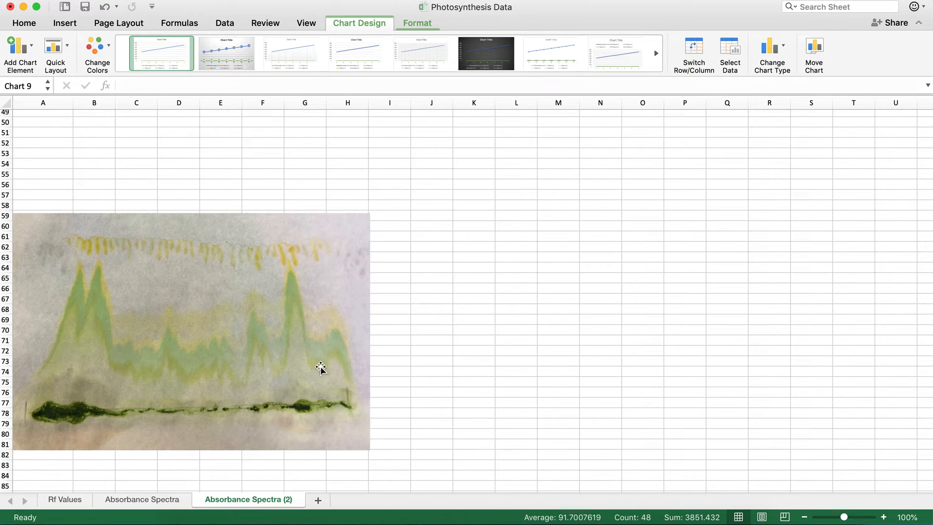
pyautogui.moveTo(320, 347)
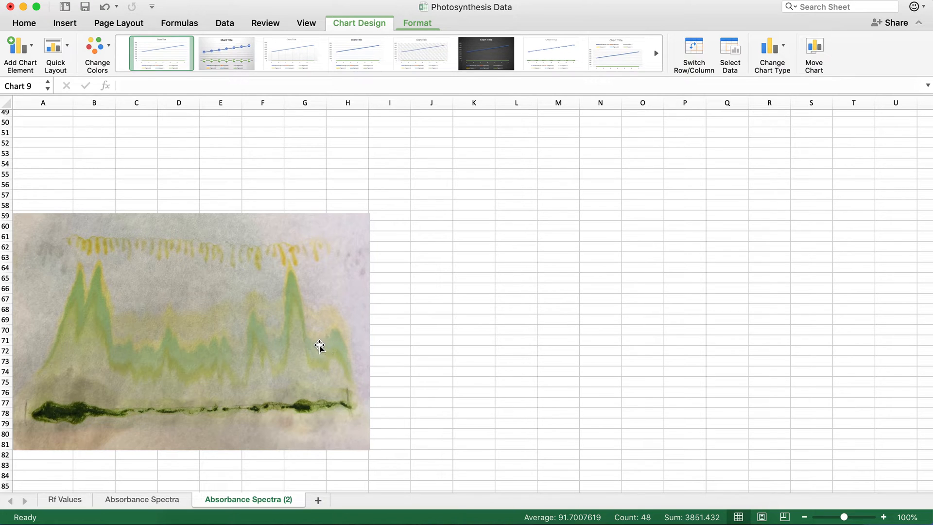
pyautogui.moveTo(324, 315)
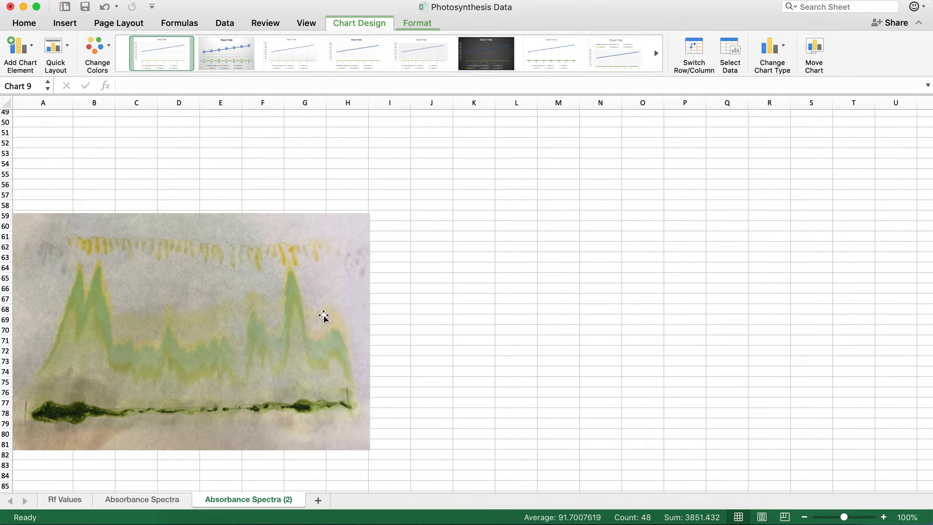
pyautogui.moveTo(275, 256)
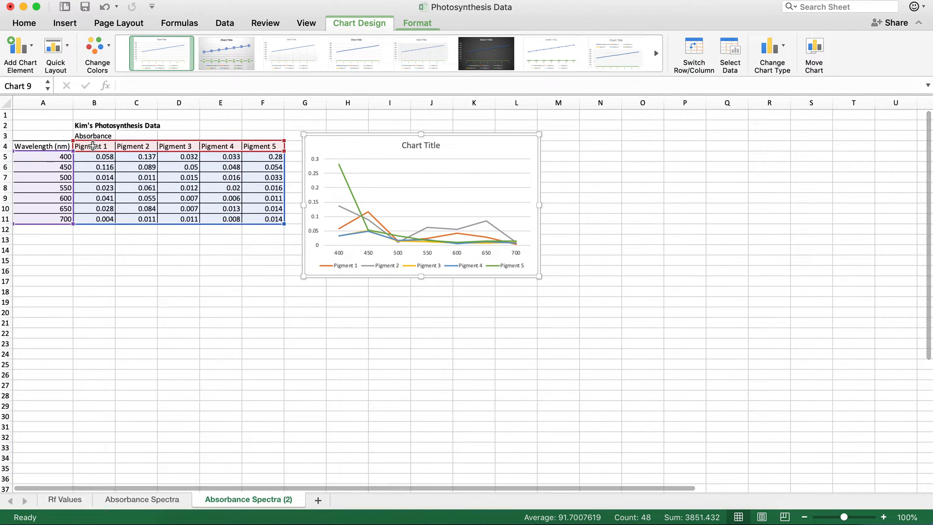
# Rename headers B4:F4 to Chlorophyll b, Chlorophyll a, Violaxanthin, Lutein and b Carotene
pyautogui.click(94, 146)
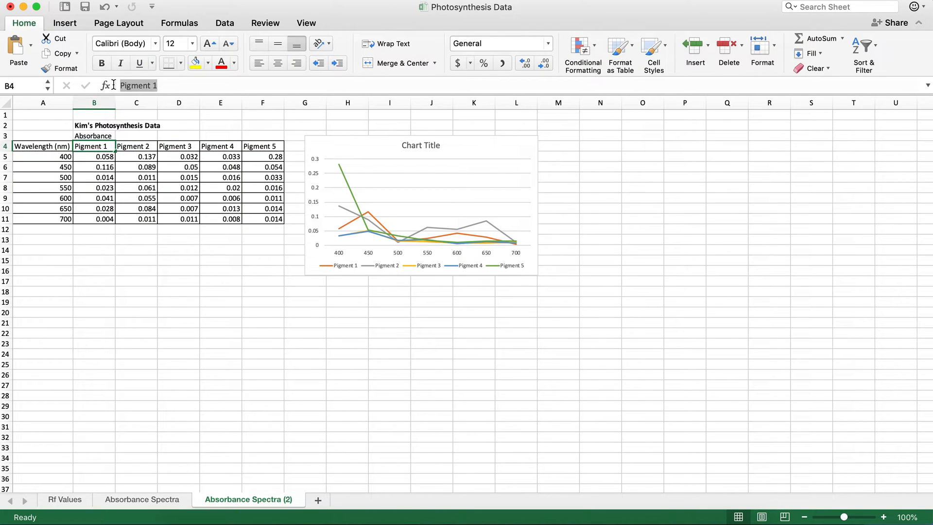
pyautogui.write('Chlorophyll b')
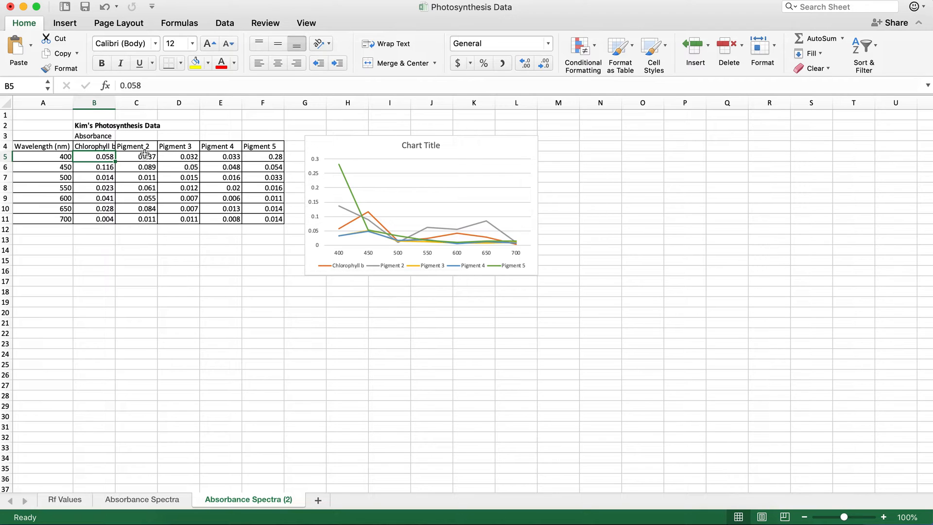
pyautogui.click(135, 146)
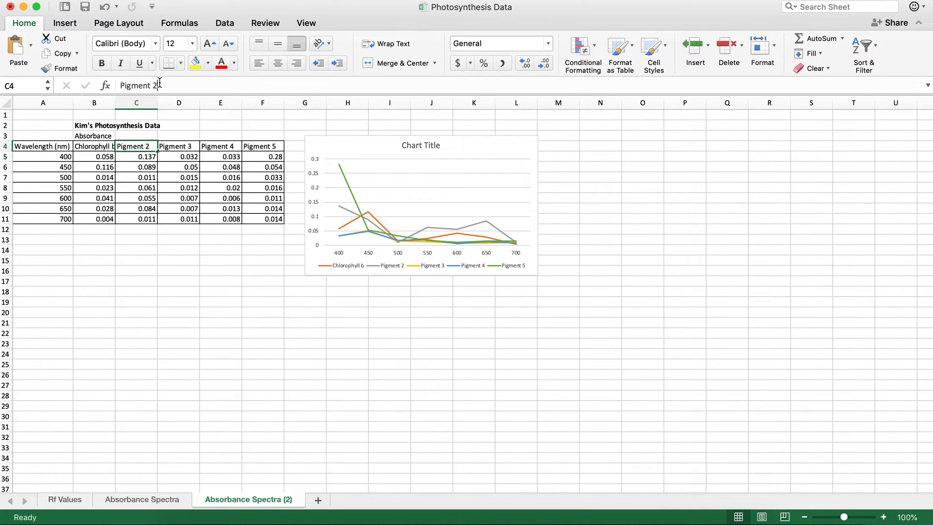
pyautogui.write('Chloro')
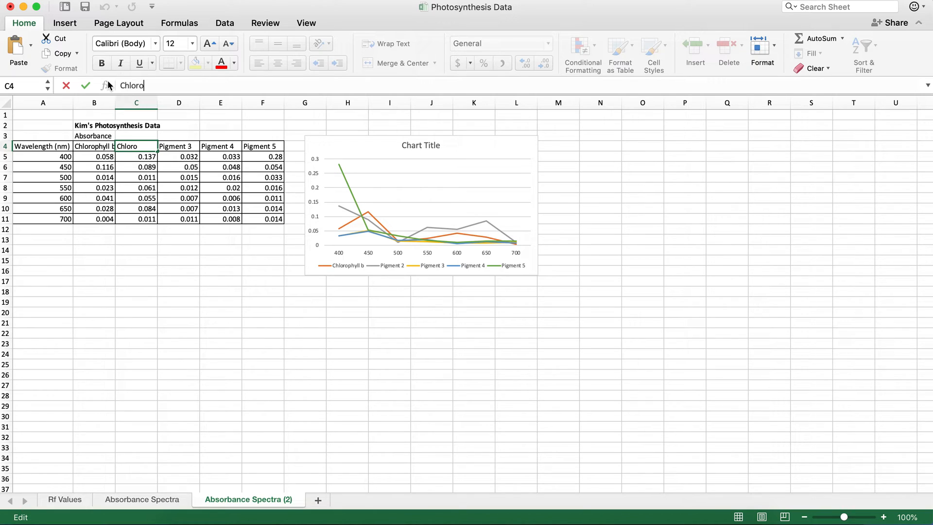
pyautogui.write('phyll a')
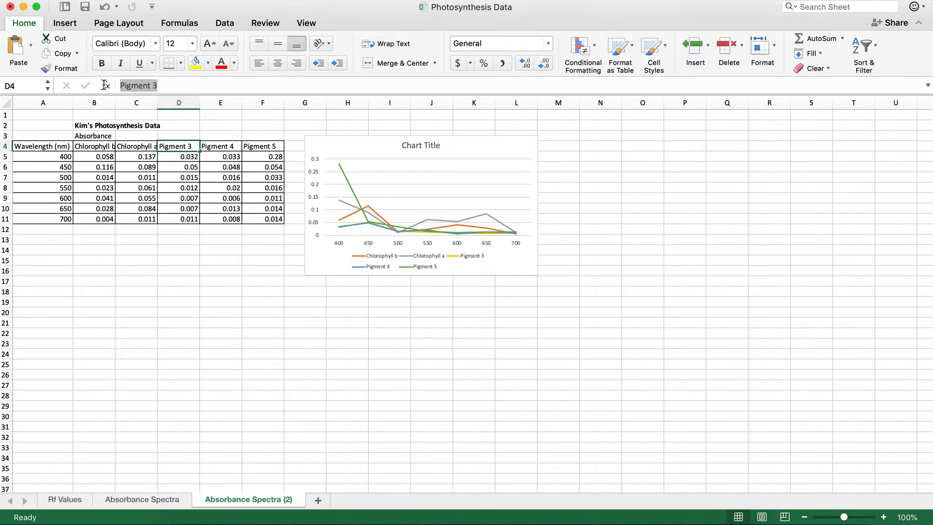
pyautogui.write('Violaxanthin')
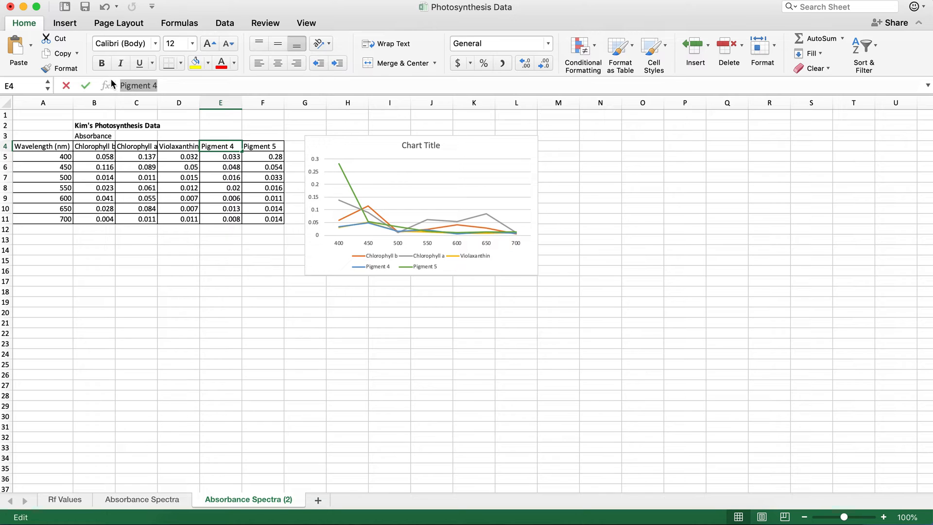
pyautogui.write('Lutein')
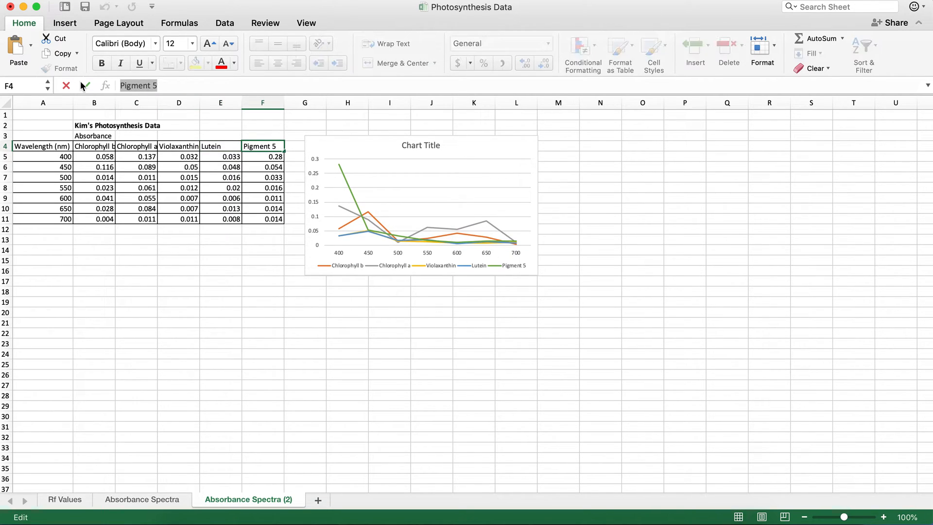
pyautogui.write('b Carotene')
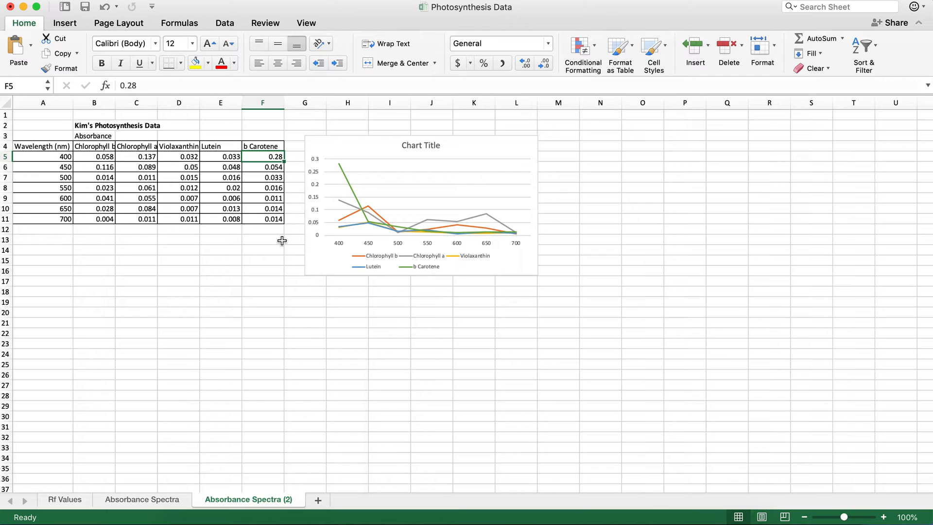
pyautogui.moveTo(378, 257)
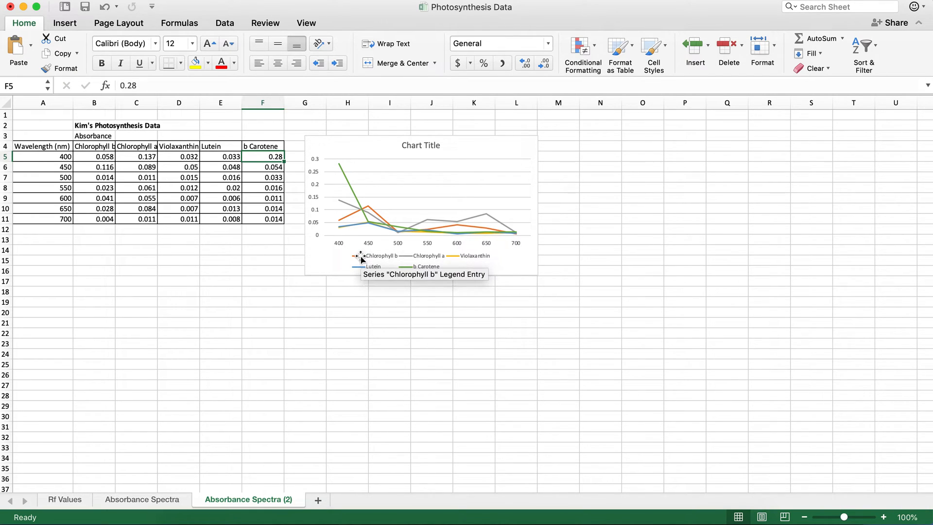
# Colour the Chlorophyll b series line green
pyautogui.click(374, 255)
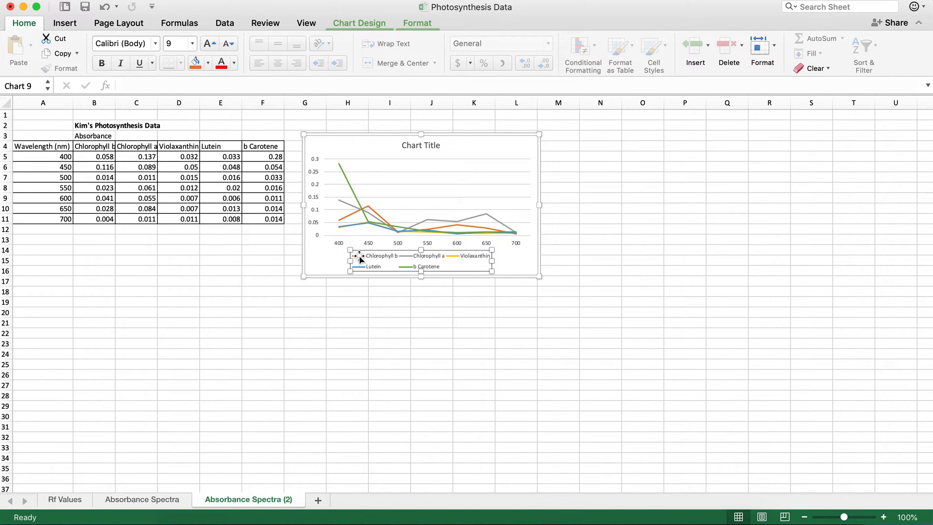
pyautogui.moveTo(372, 255)
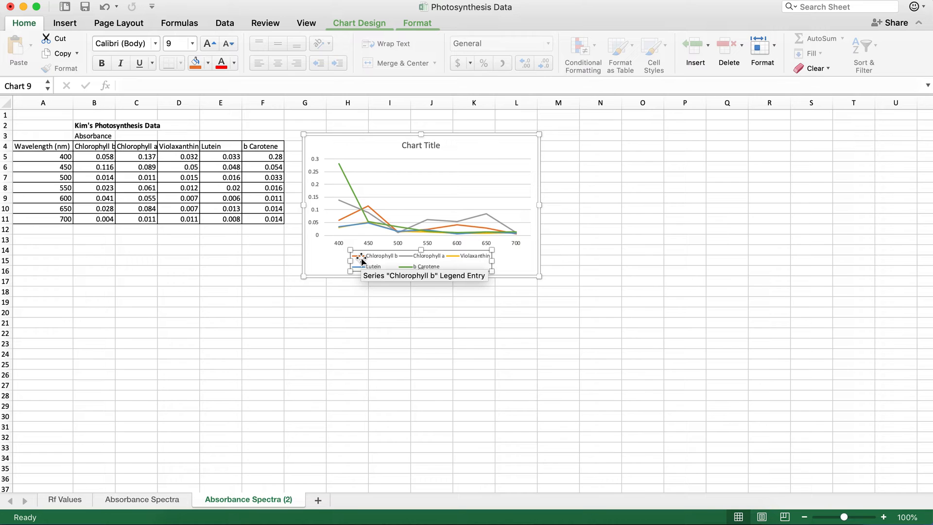
pyautogui.scroll(-3)
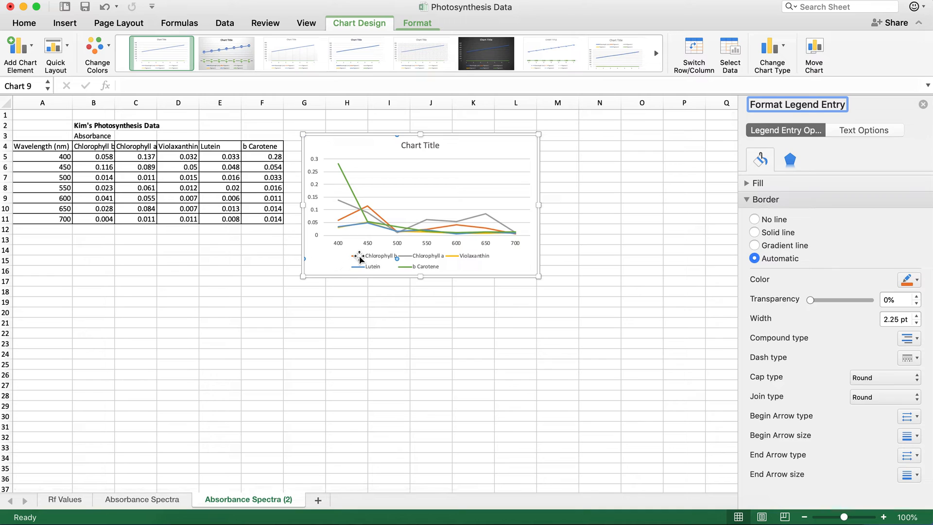
pyautogui.moveTo(369, 256)
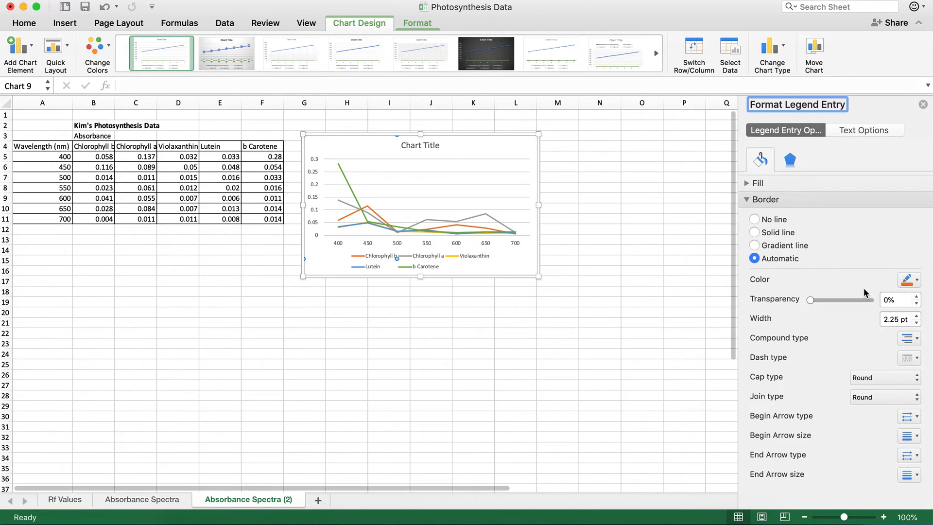
pyautogui.moveTo(908, 279)
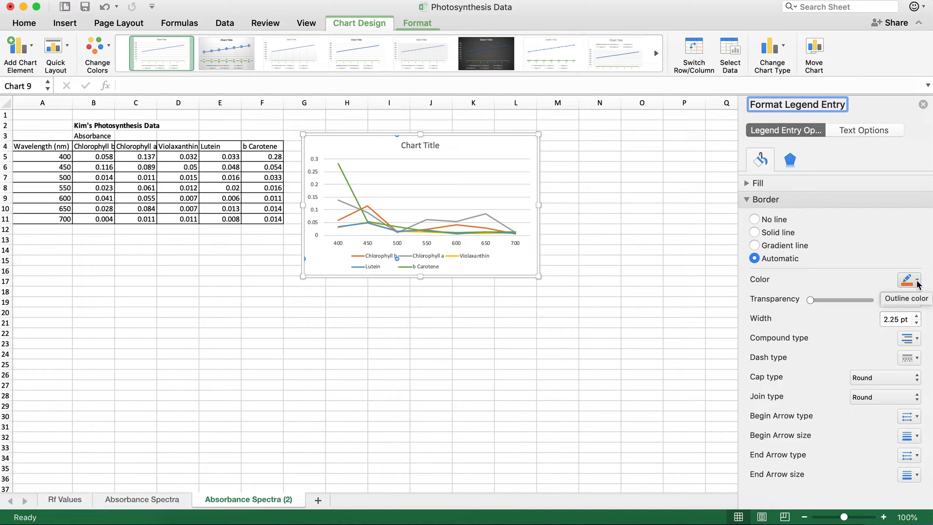
pyautogui.click(909, 279)
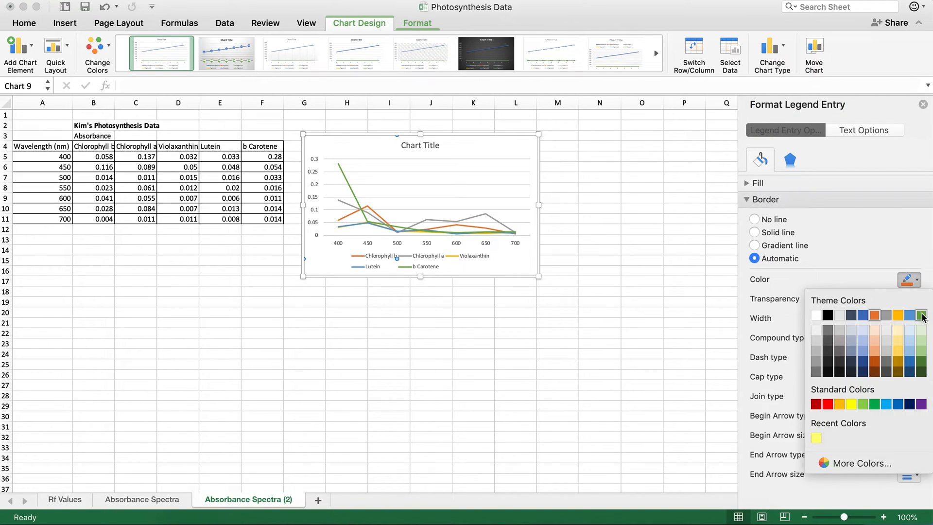
pyautogui.moveTo(922, 315)
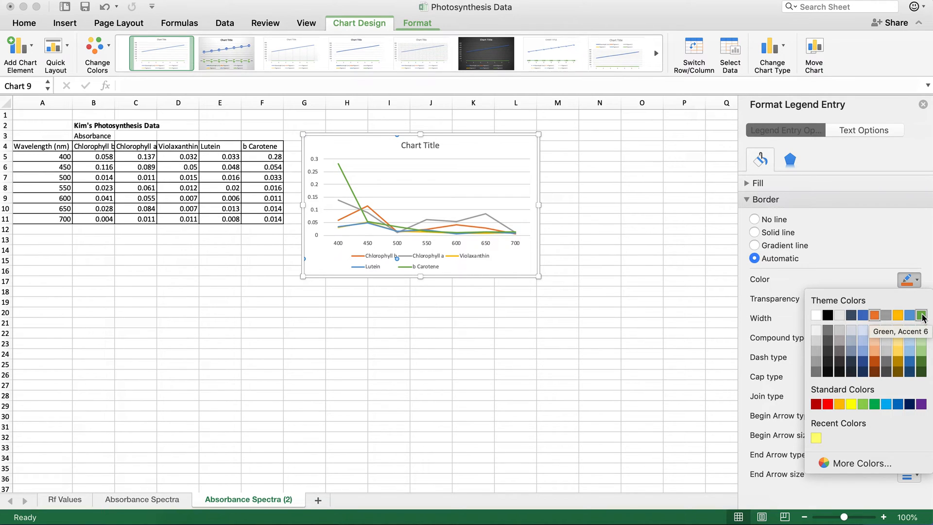
pyautogui.click(922, 315)
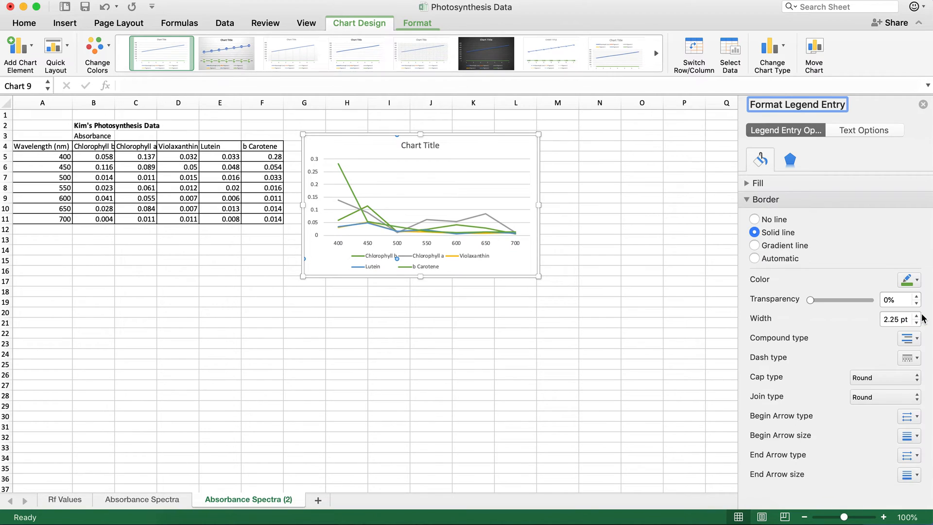
pyautogui.moveTo(409, 258)
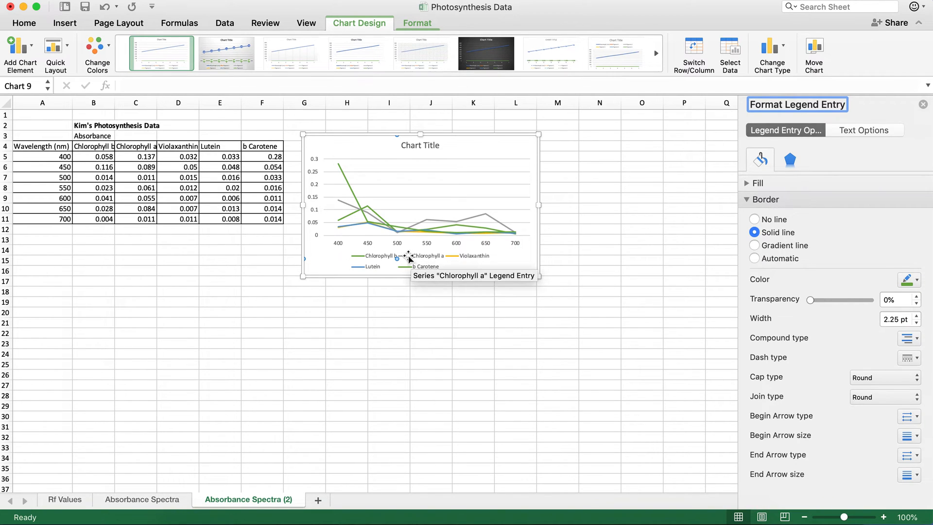
# Make Chlorophyll a a brighter green and the b Carotene line orange
pyautogui.click(754, 258)
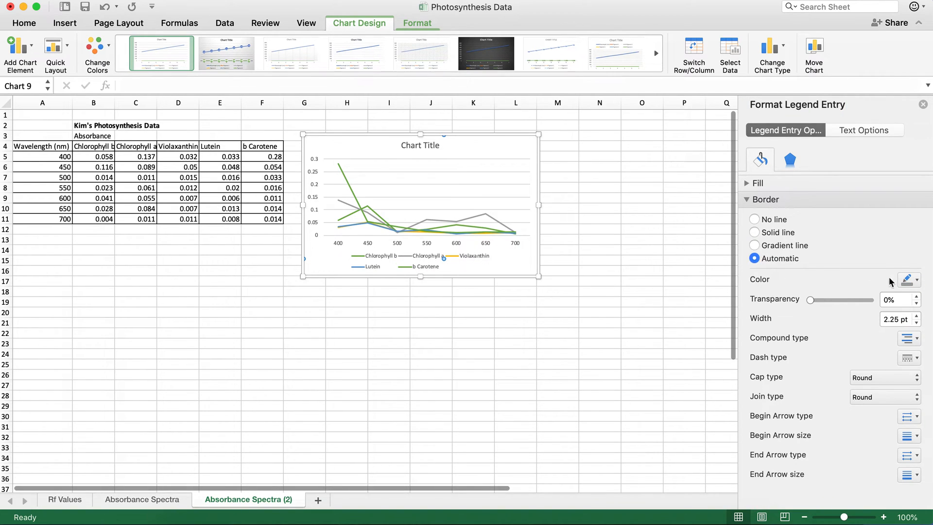
pyautogui.click(918, 279)
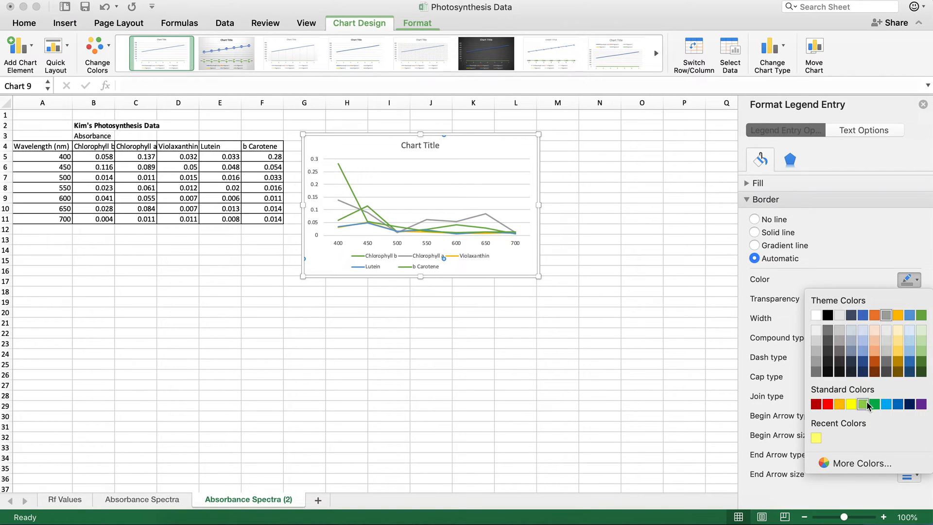
pyautogui.click(864, 404)
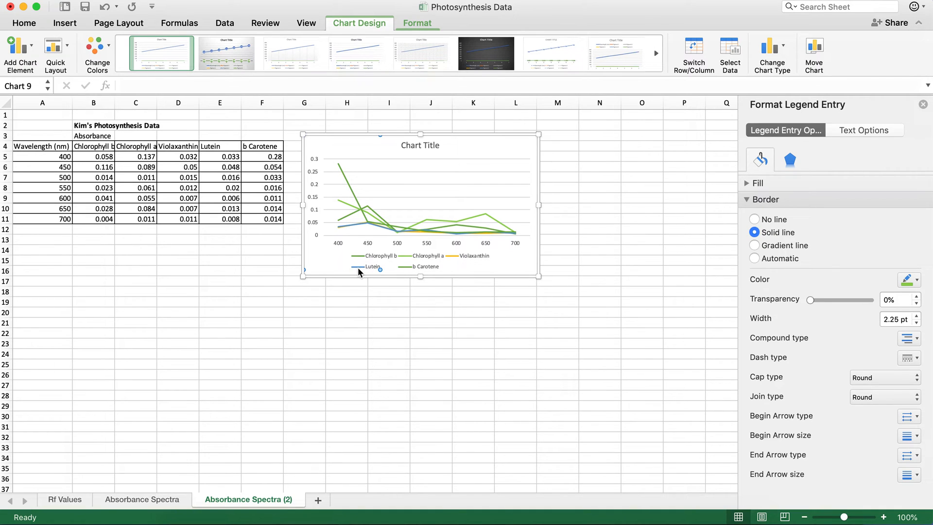
pyautogui.click(754, 258)
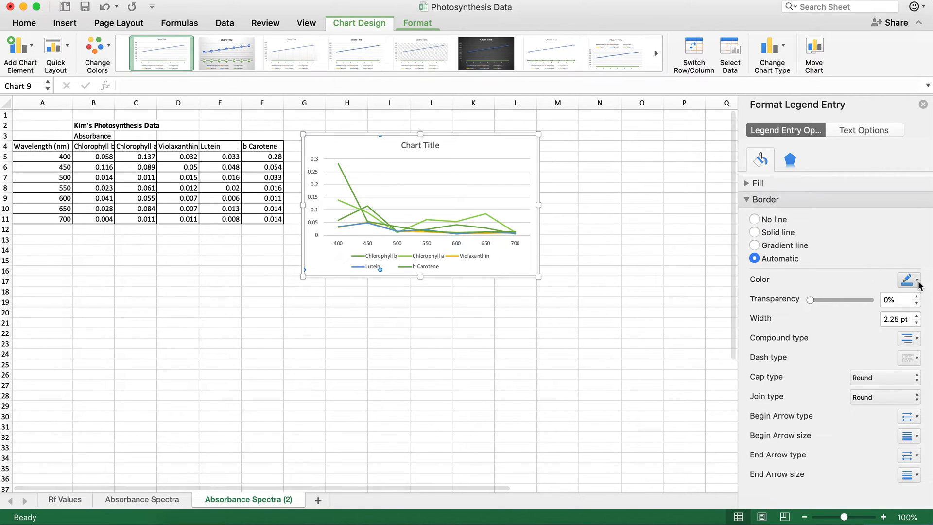
pyautogui.click(753, 232)
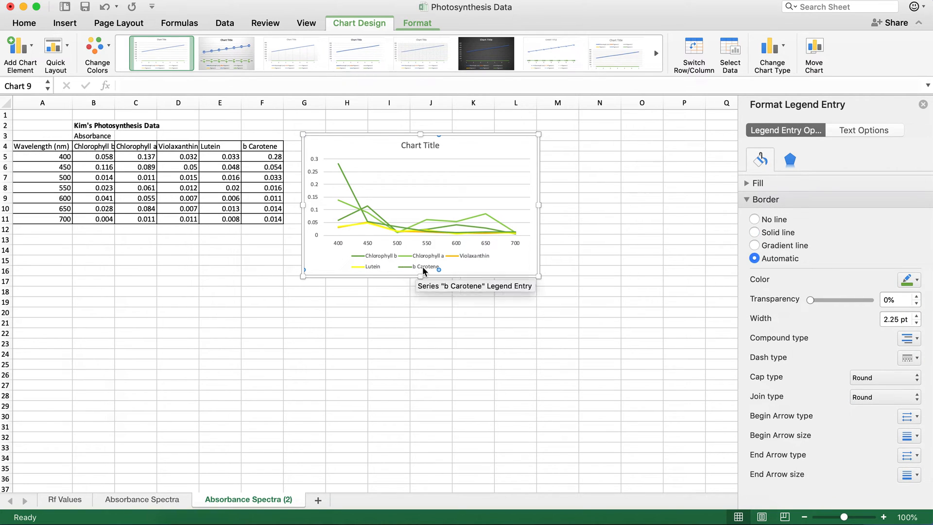
pyautogui.click(905, 279)
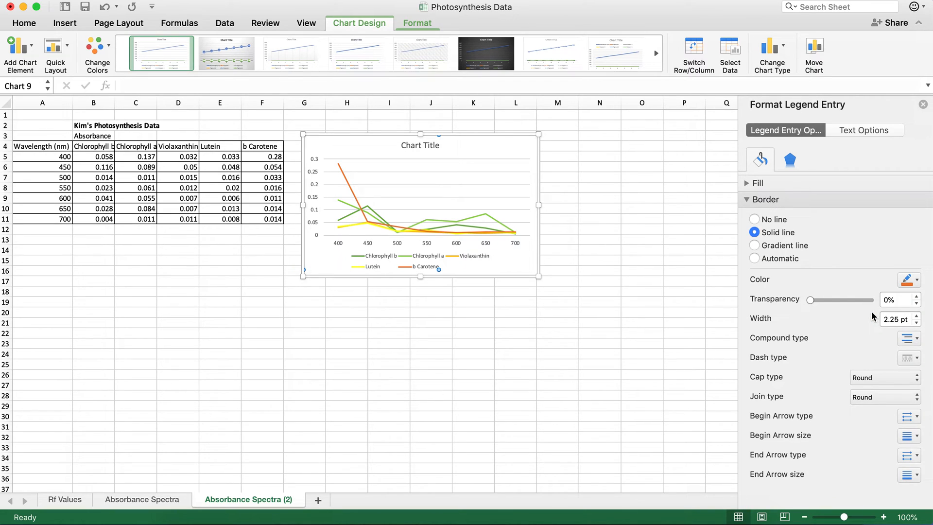
pyautogui.moveTo(491, 215)
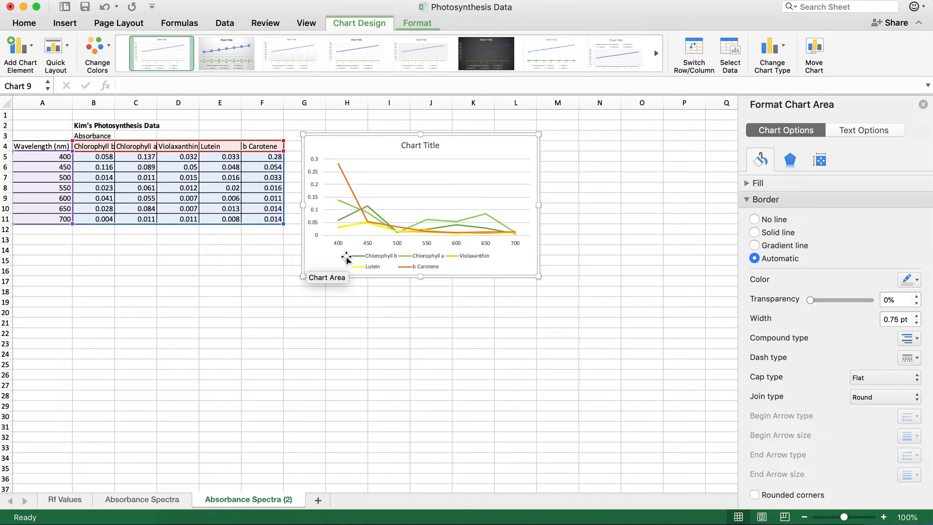
pyautogui.moveTo(100, 93)
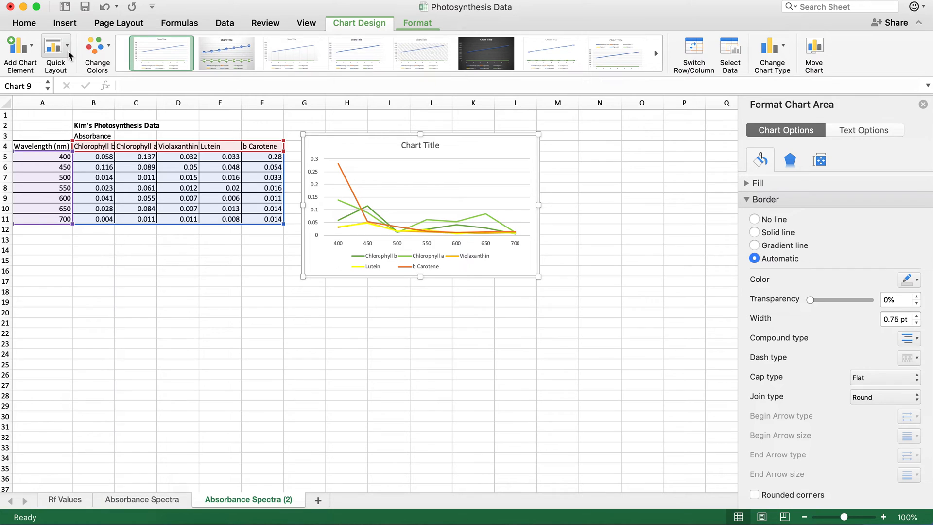
# Apply Quick Layout 1, with the legend on the right and a vertical axis title
pyautogui.click(55, 49)
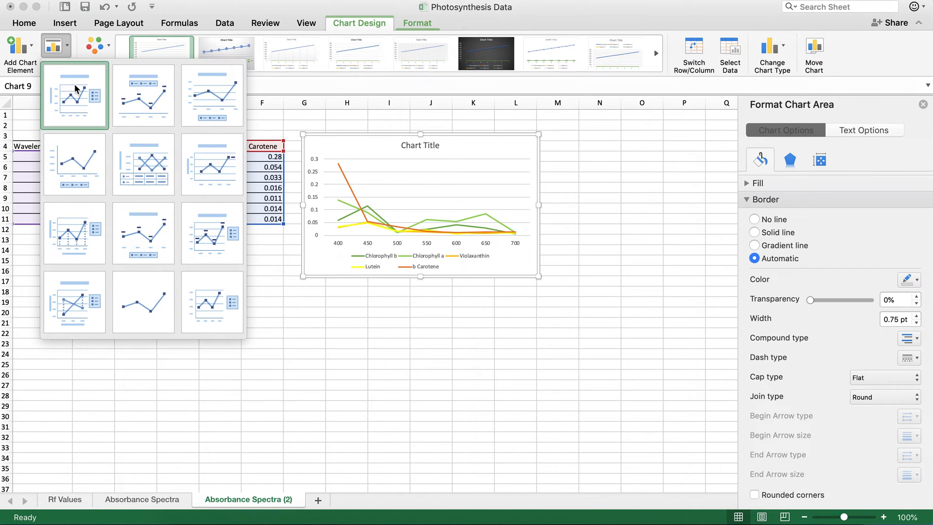
pyautogui.moveTo(74, 95)
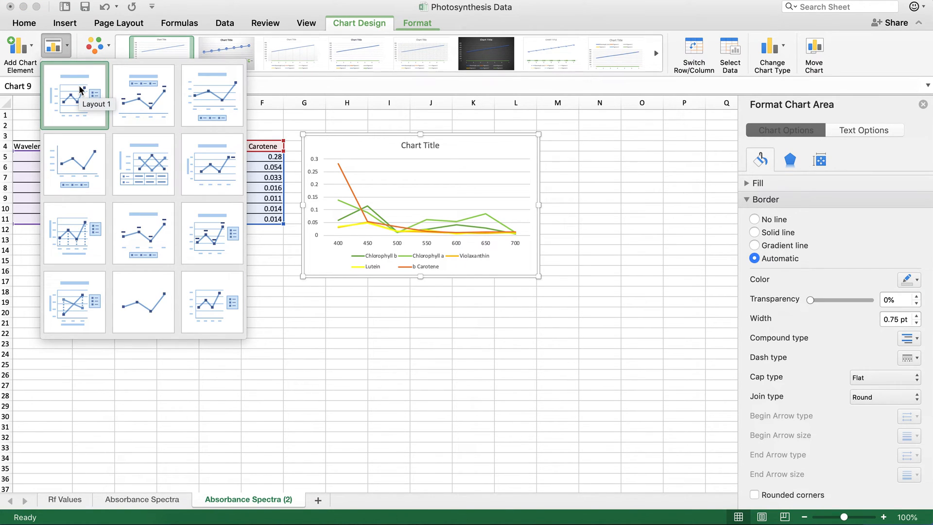
pyautogui.click(74, 95)
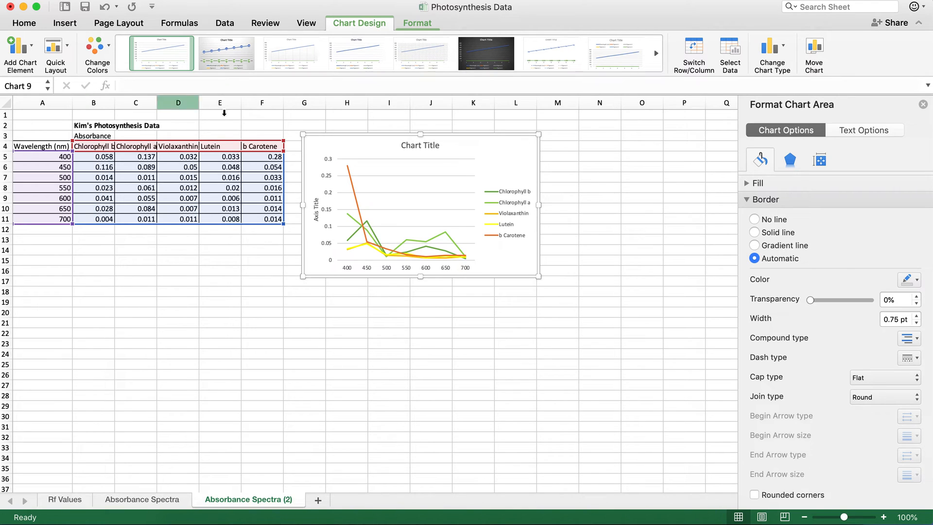
pyautogui.moveTo(510, 199)
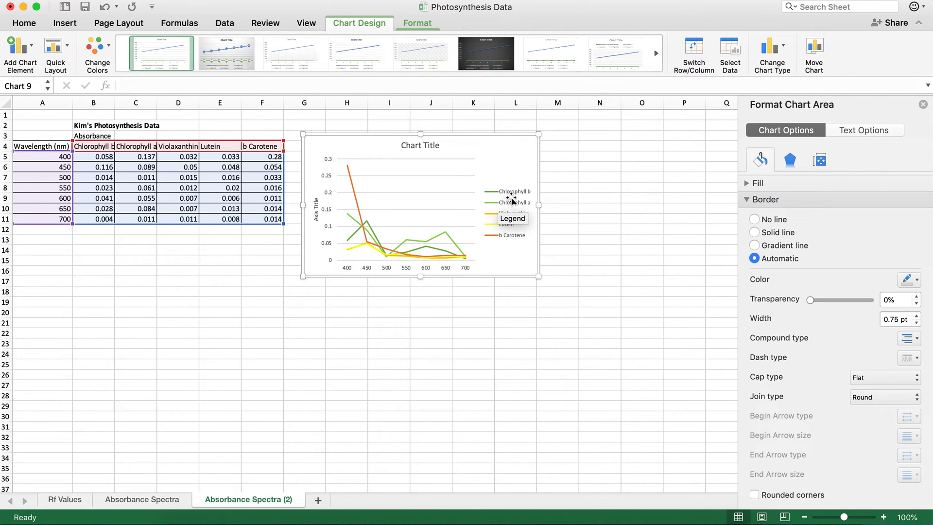
pyautogui.moveTo(510, 205)
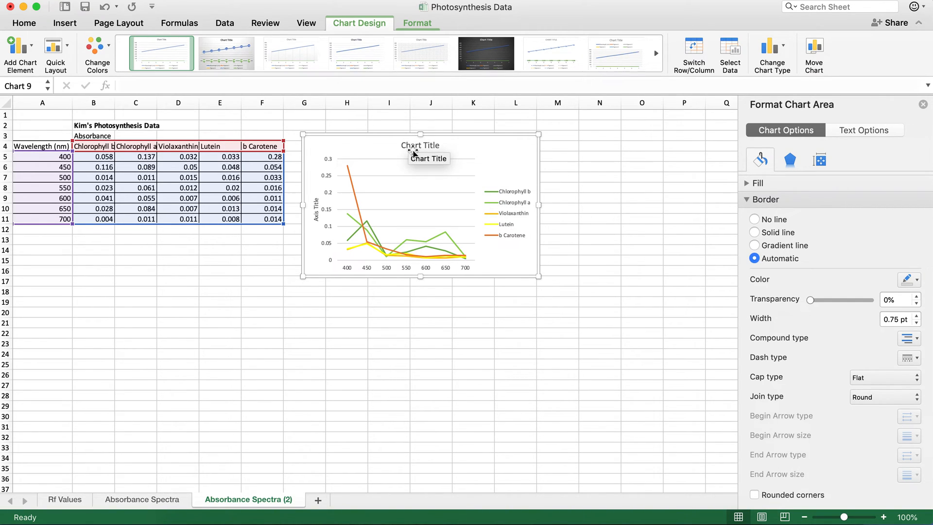
# Change the chart title to 'Photosynthesis Pigment Absorption Spectra' and reselect the chart
pyautogui.click(420, 146)
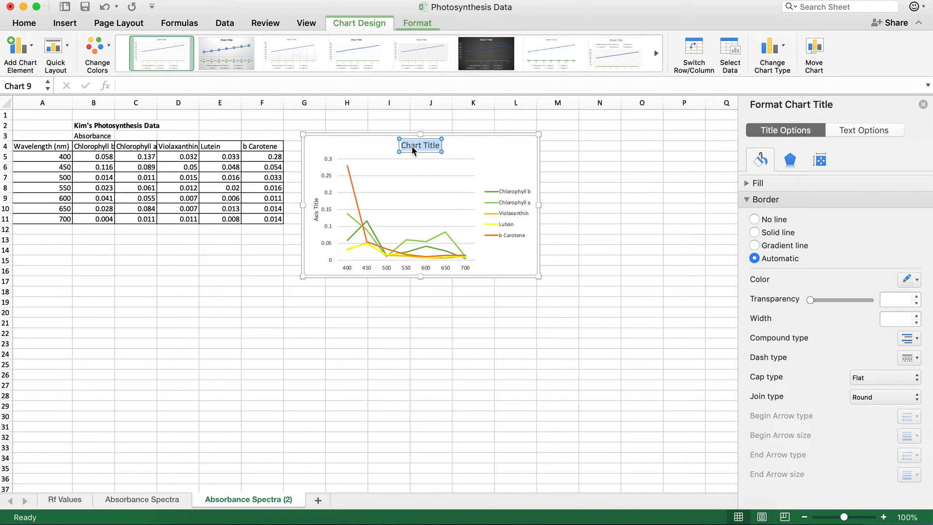
pyautogui.write('Phto')
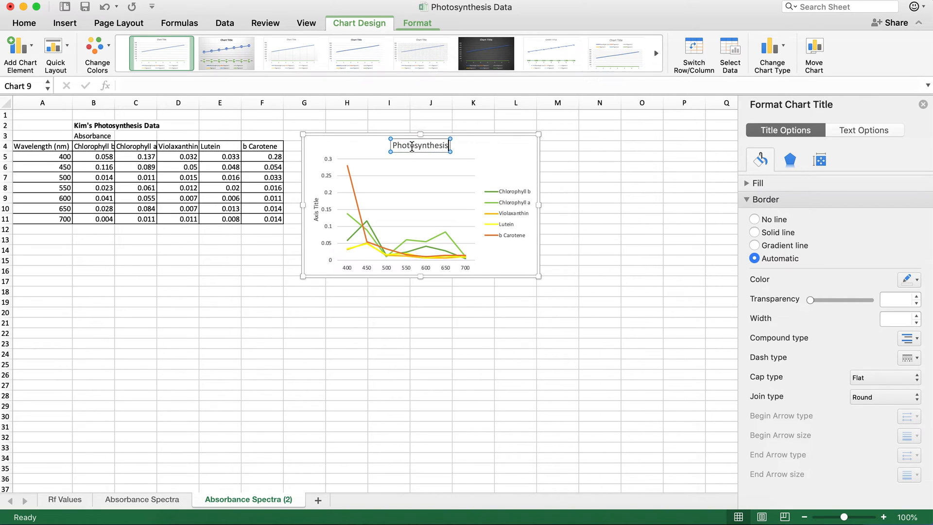
pyautogui.write('Pigment Absor')
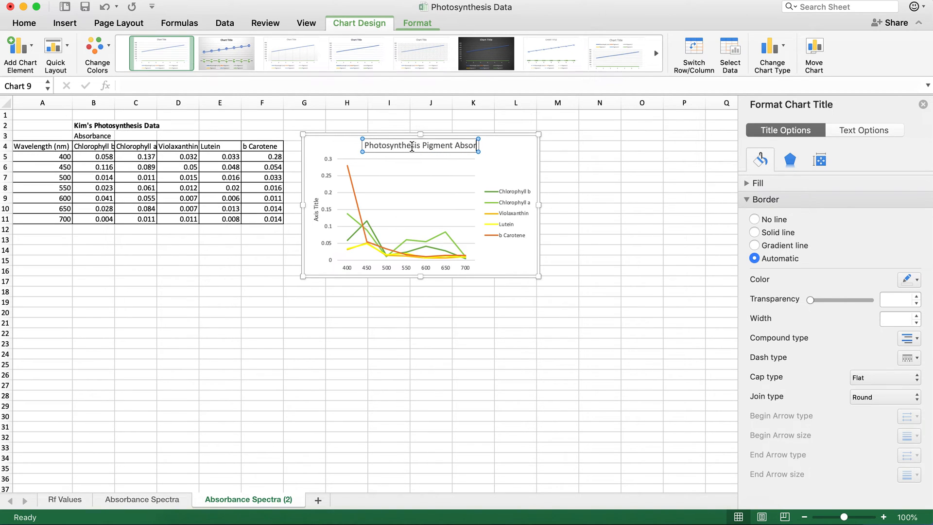
pyautogui.write('ption Spect')
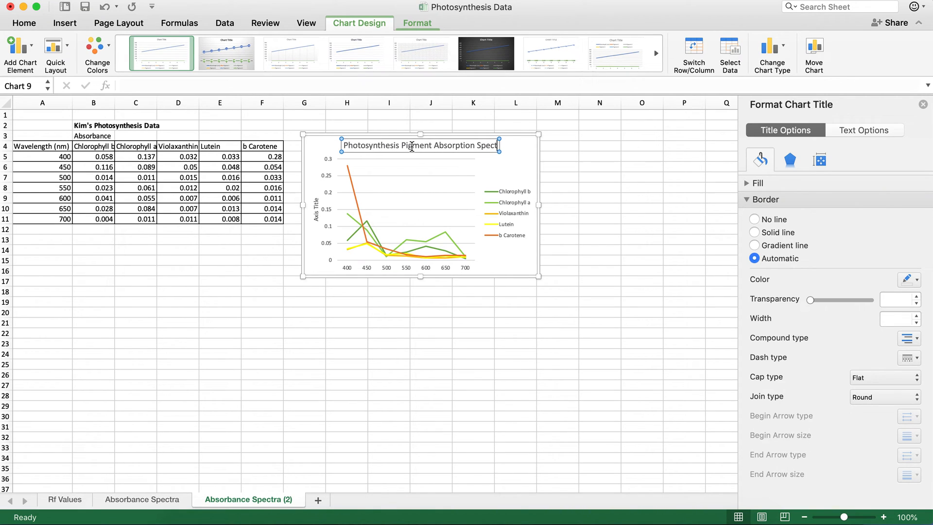
pyautogui.click(511, 259)
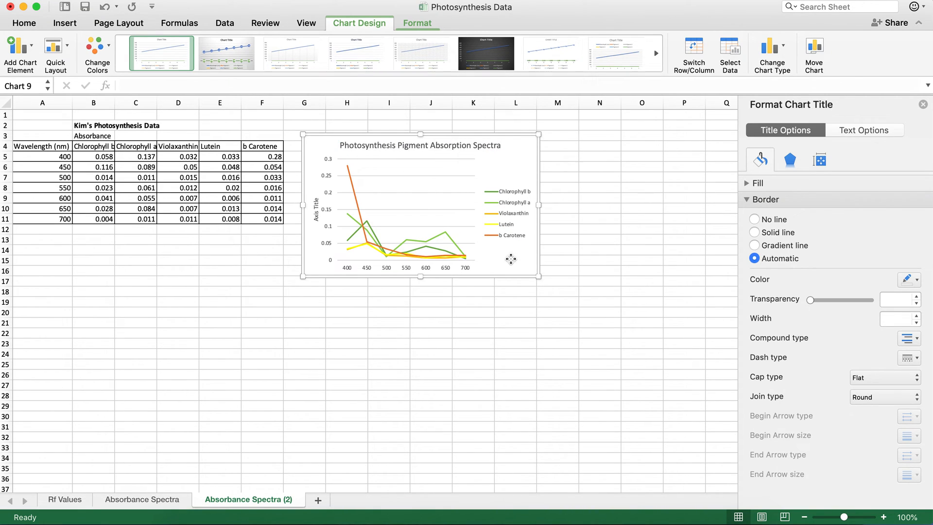
pyautogui.click(511, 259)
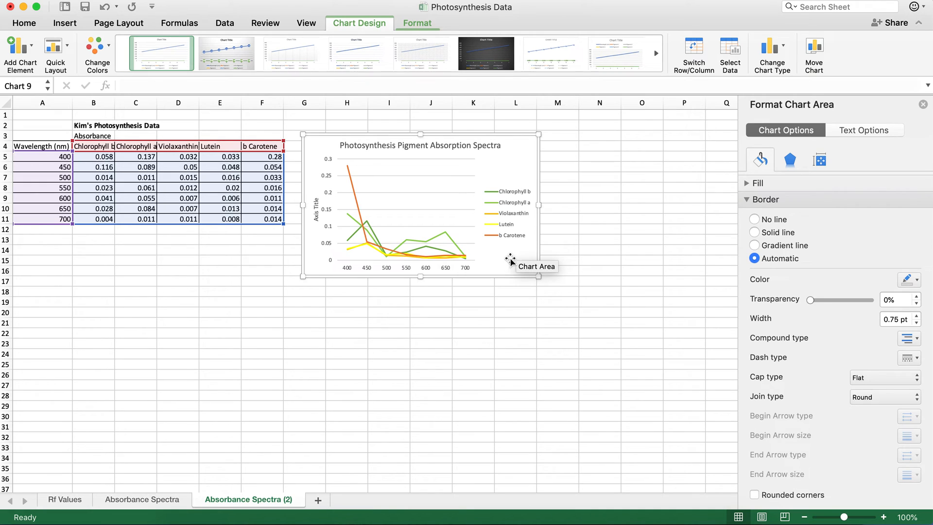
pyautogui.moveTo(319, 208)
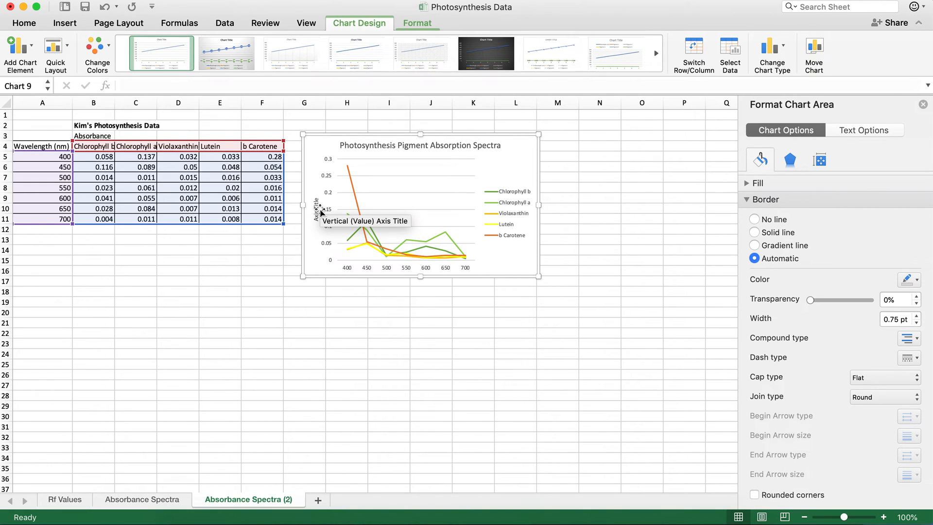
# Replace the vertical axis title placeholder with 'Absorption'
pyautogui.click(316, 212)
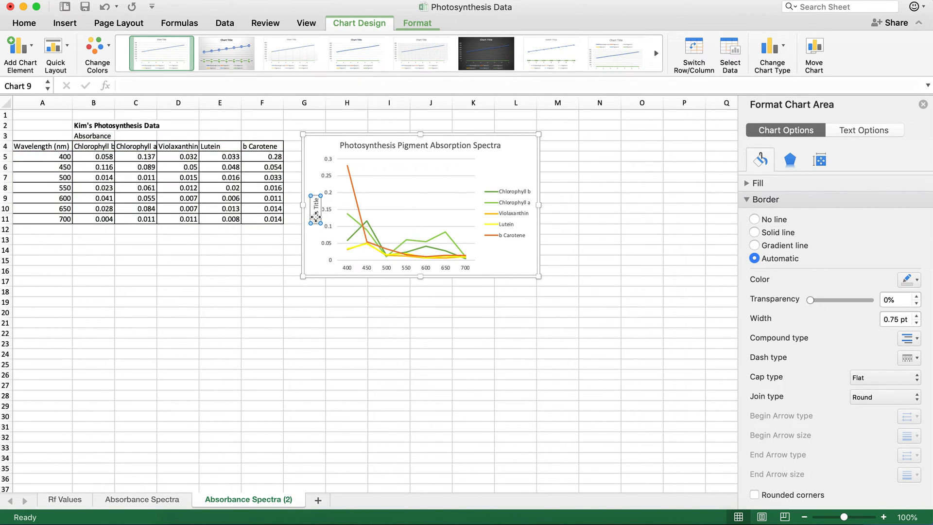
pyautogui.click(316, 211)
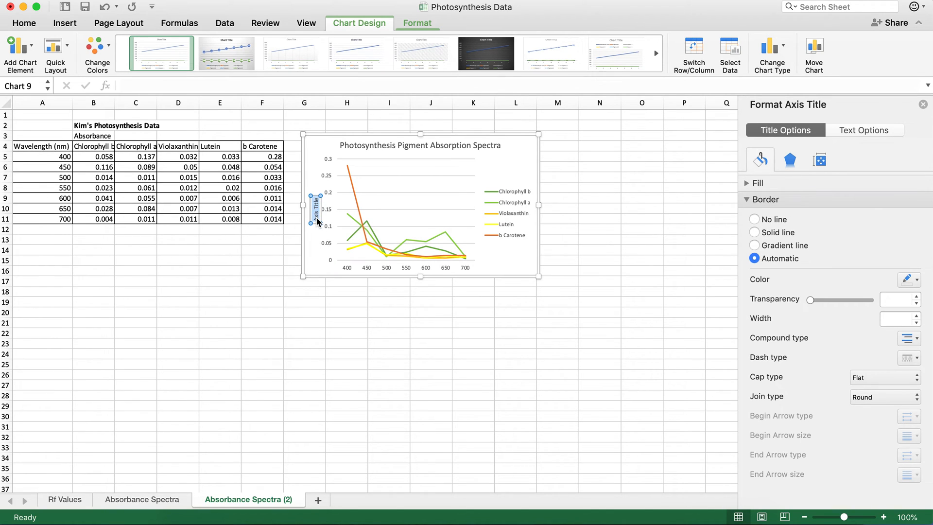
pyautogui.write('Absorbance')
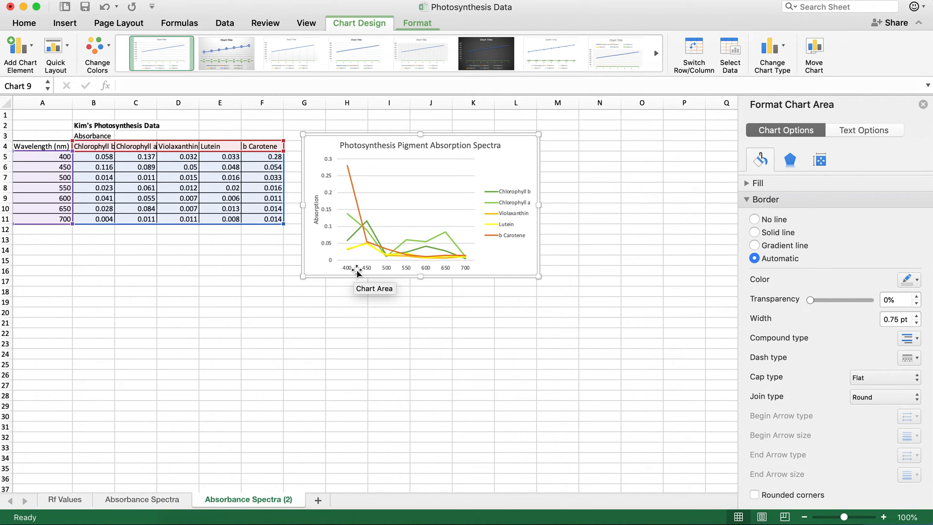
pyautogui.moveTo(169, 127)
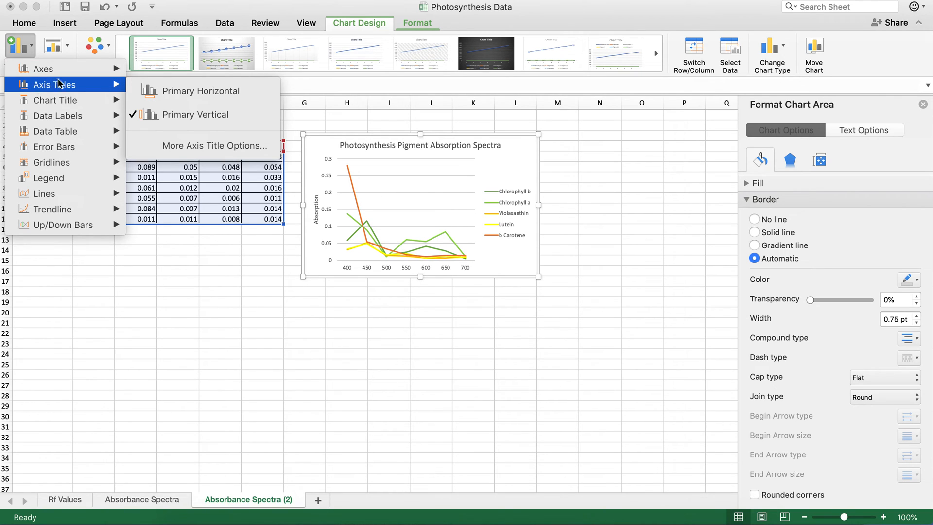
pyautogui.moveTo(196, 91)
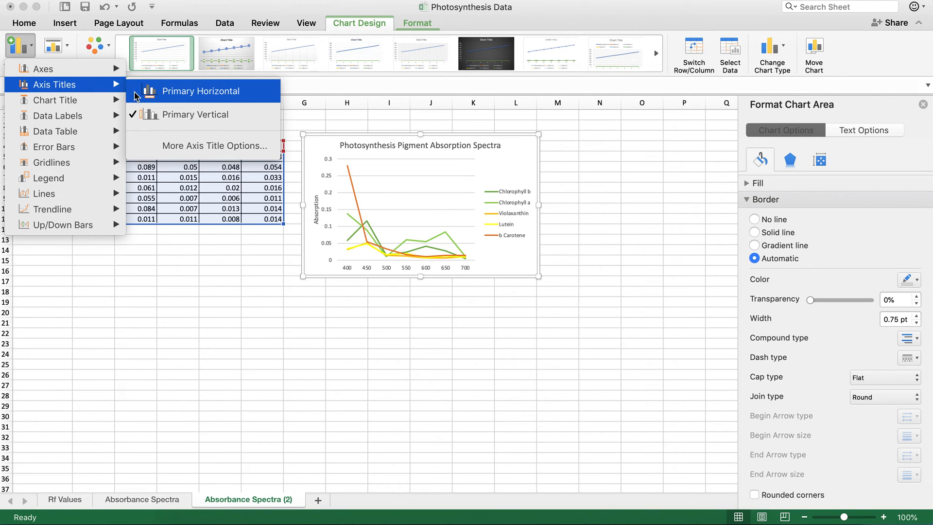
# Add a primary horizontal axis title reading 'Wavelength (nm)'
pyautogui.click(204, 91)
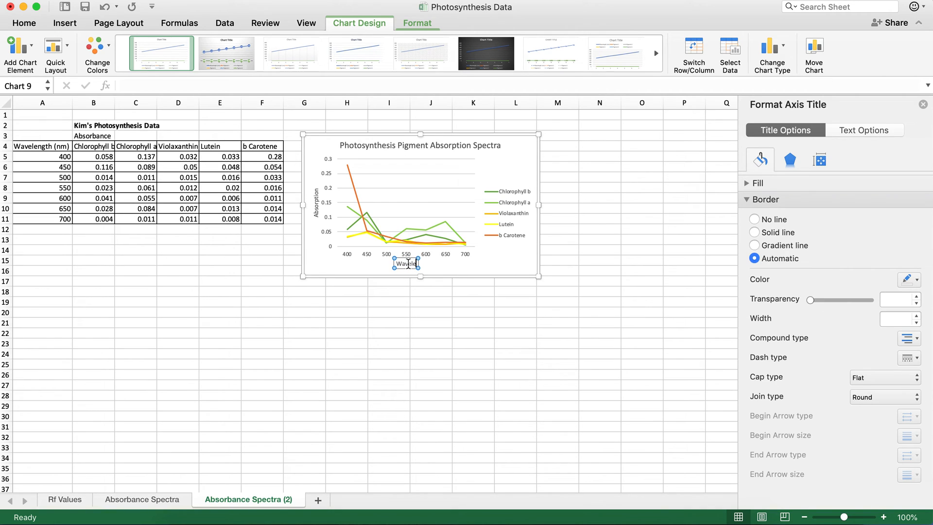
pyautogui.write('Wavelength (nm')
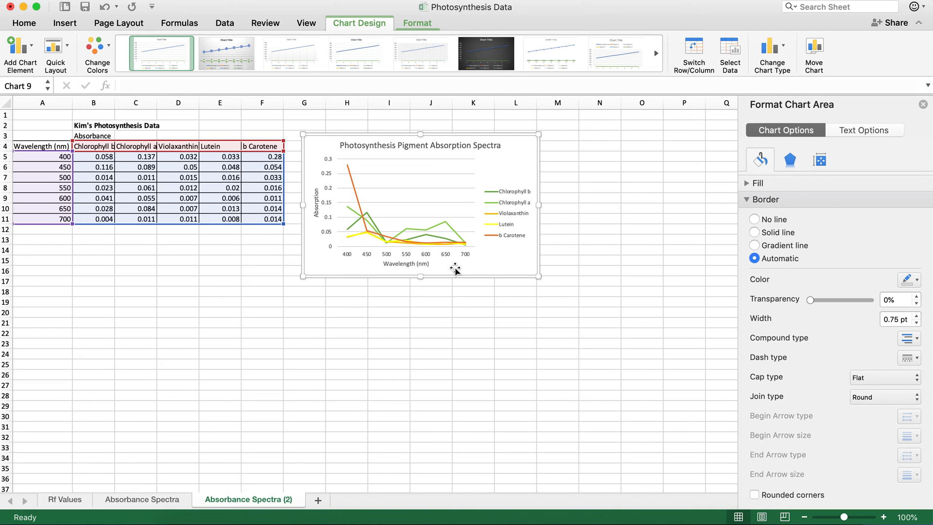
pyautogui.moveTo(510, 212)
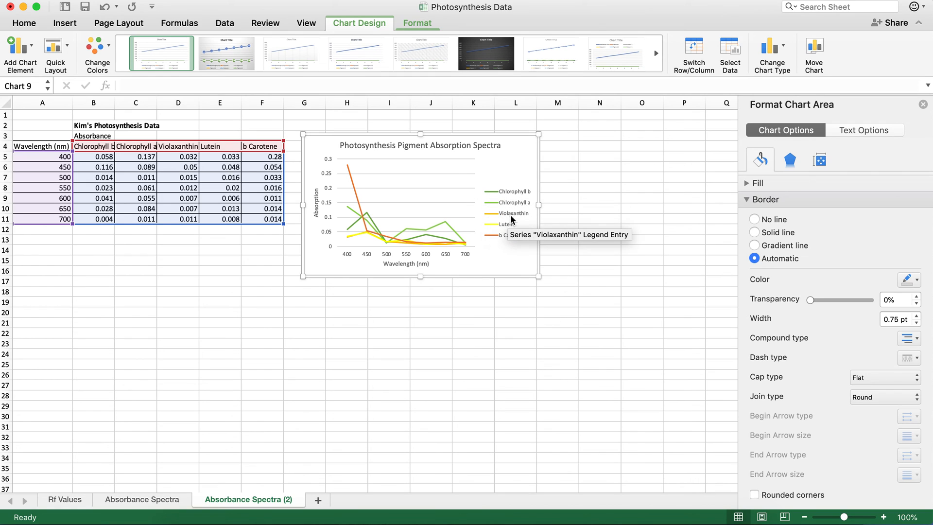
pyautogui.moveTo(507, 225)
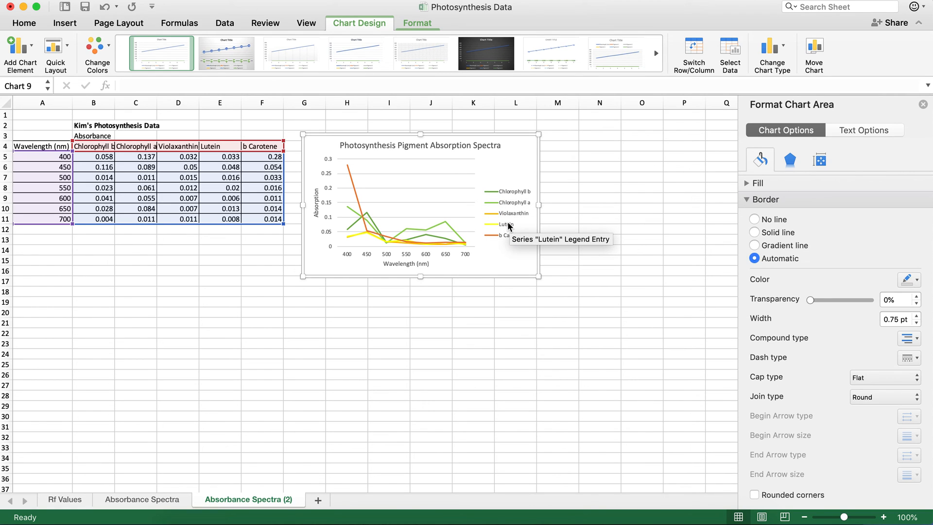
pyautogui.moveTo(436, 147)
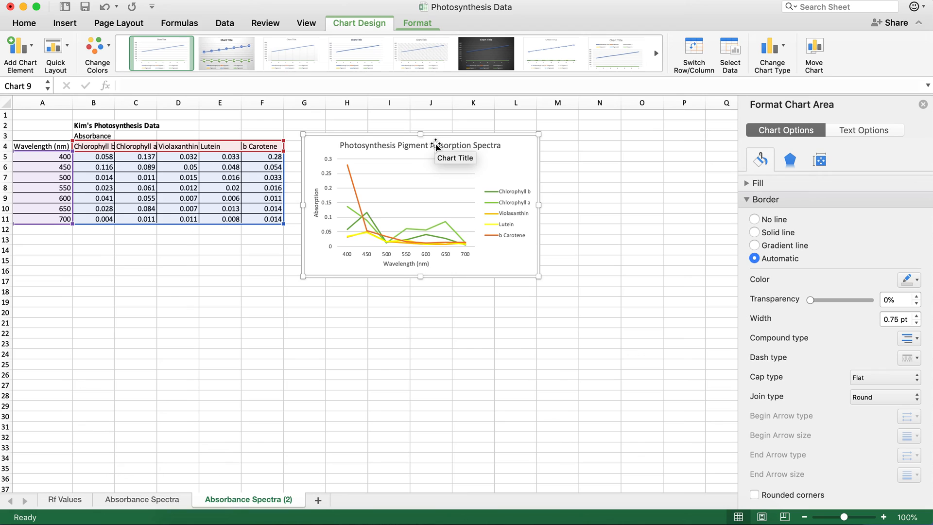
pyautogui.moveTo(332, 204)
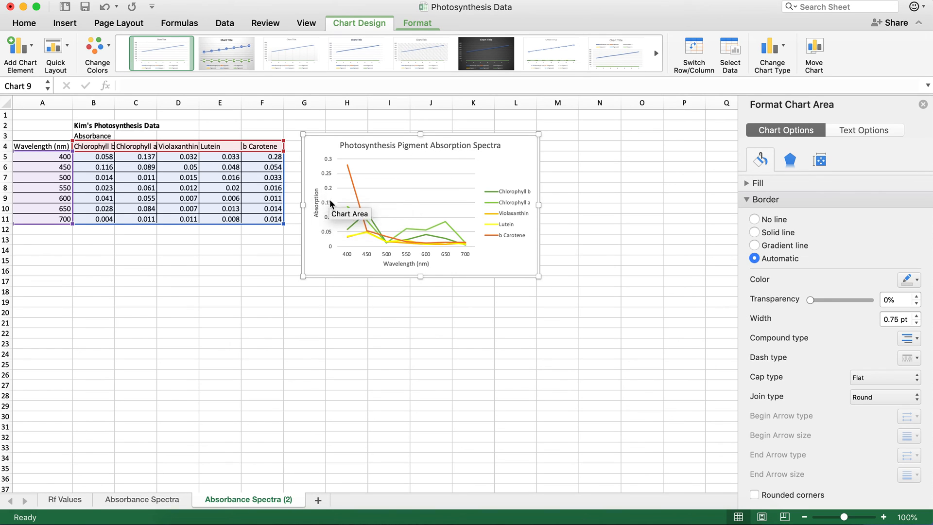
pyautogui.moveTo(398, 268)
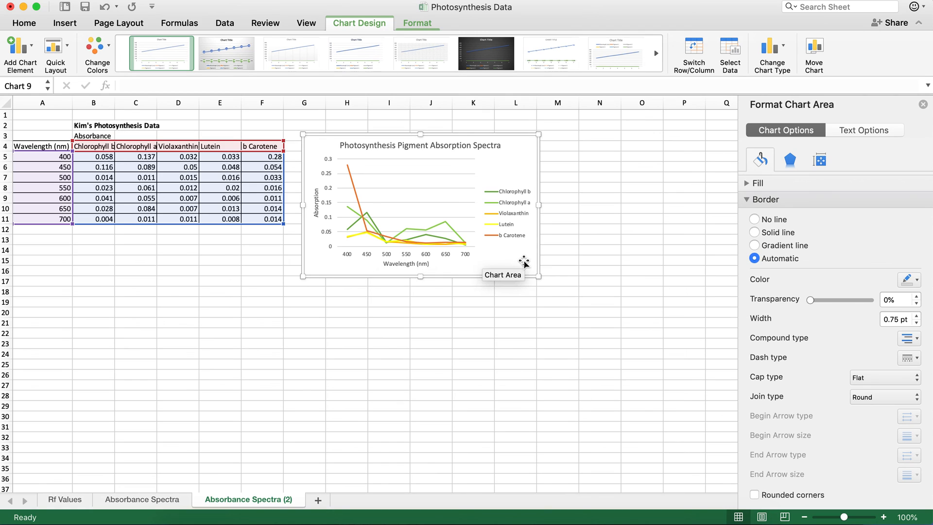
pyautogui.moveTo(525, 268)
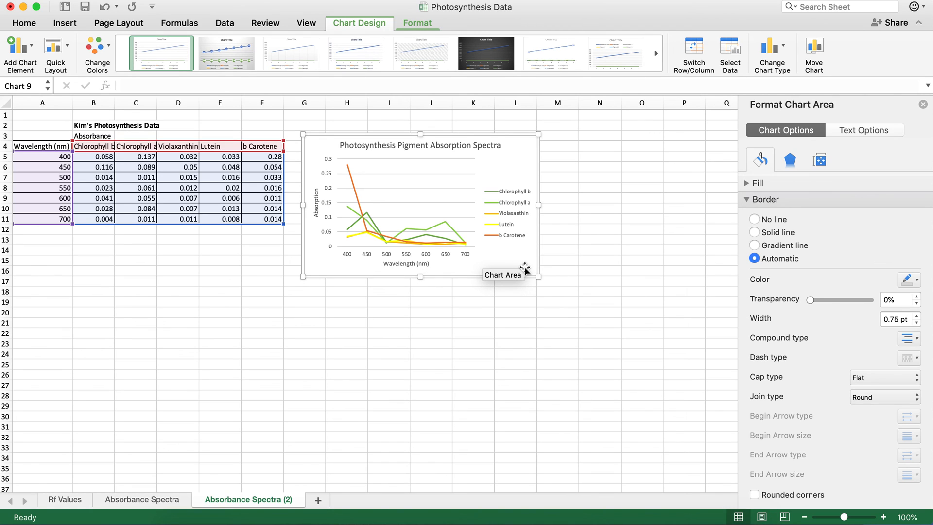